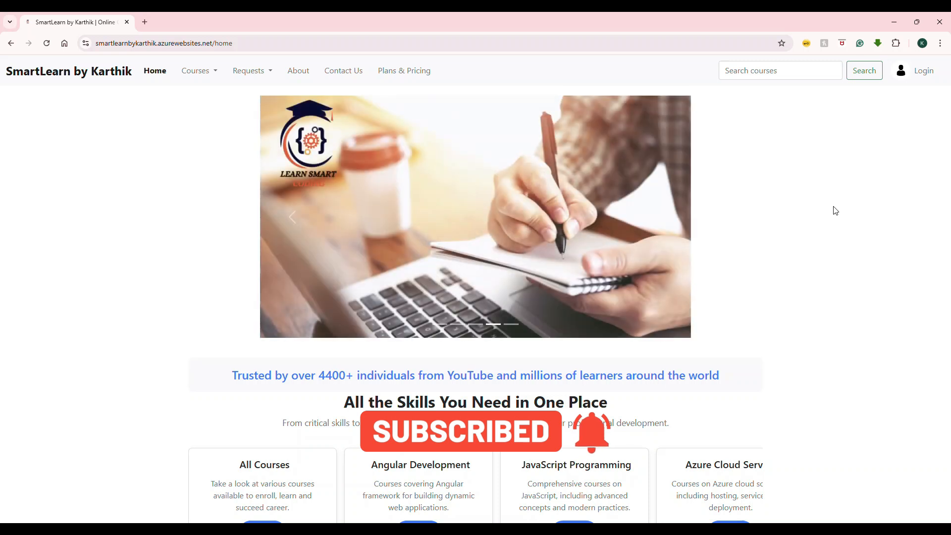
Show the site's default B2C sign-in page, then view the custom-branded login example video.
{"action": "left_click", "coordinate": [922, 71]}
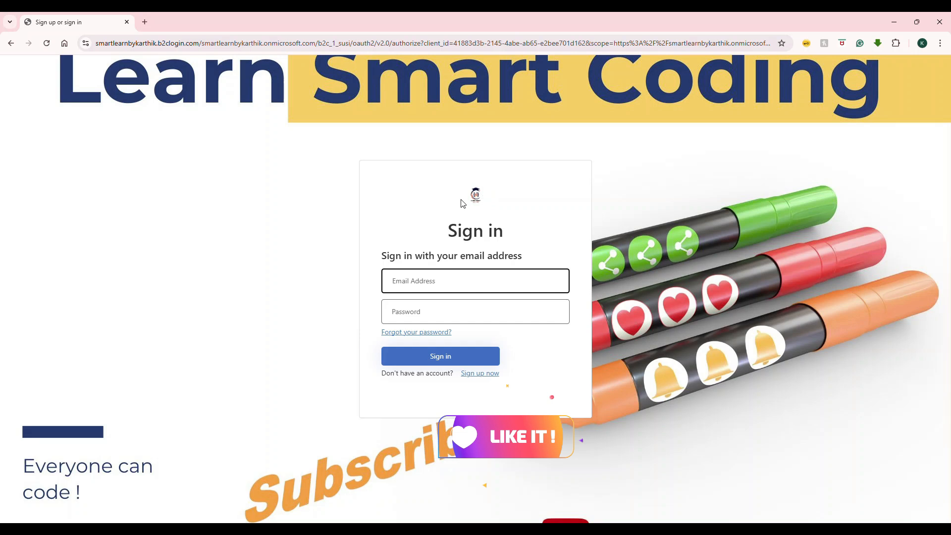
{"action": "left_click", "coordinate": [480, 373]}
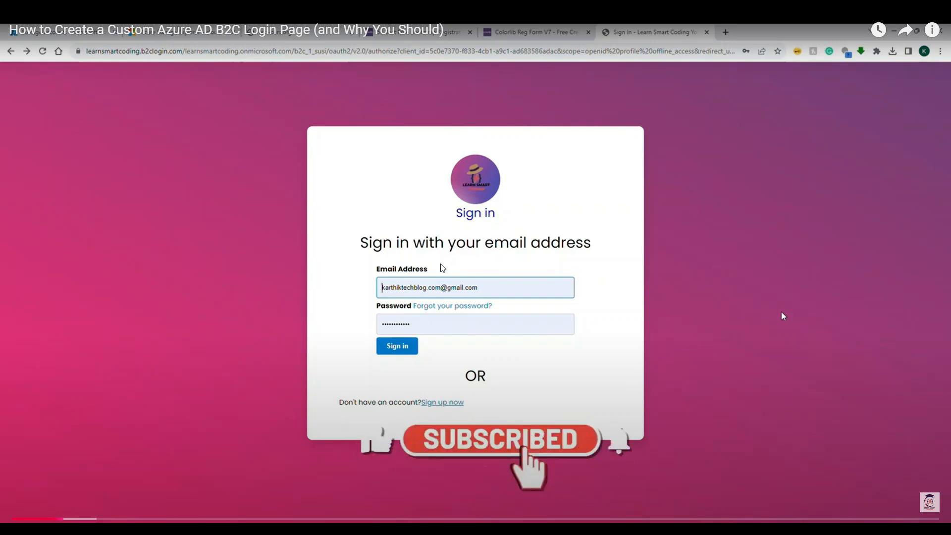
{"action": "left_click", "coordinate": [396, 346]}
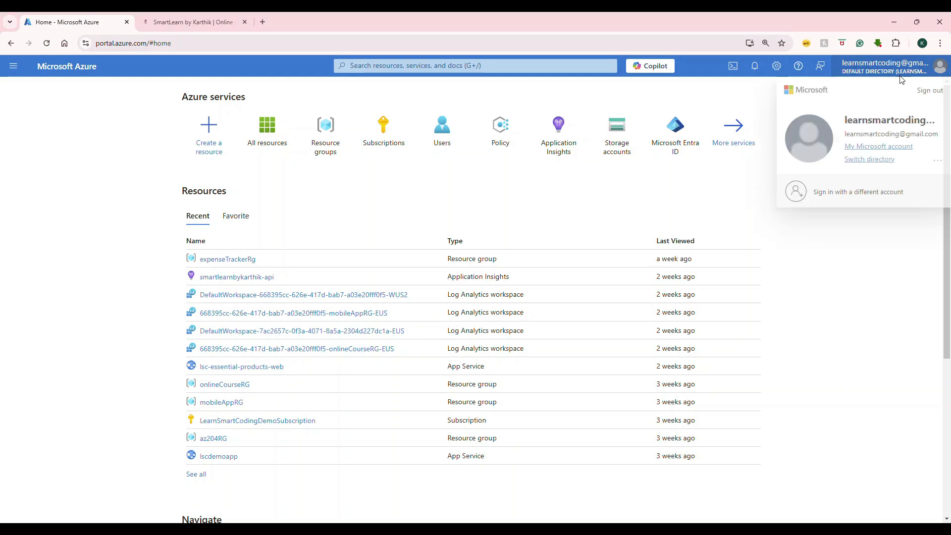
Switch the portal into the Smart Learn by Karthik directory via Switch directory.
{"action": "left_click", "coordinate": [868, 158]}
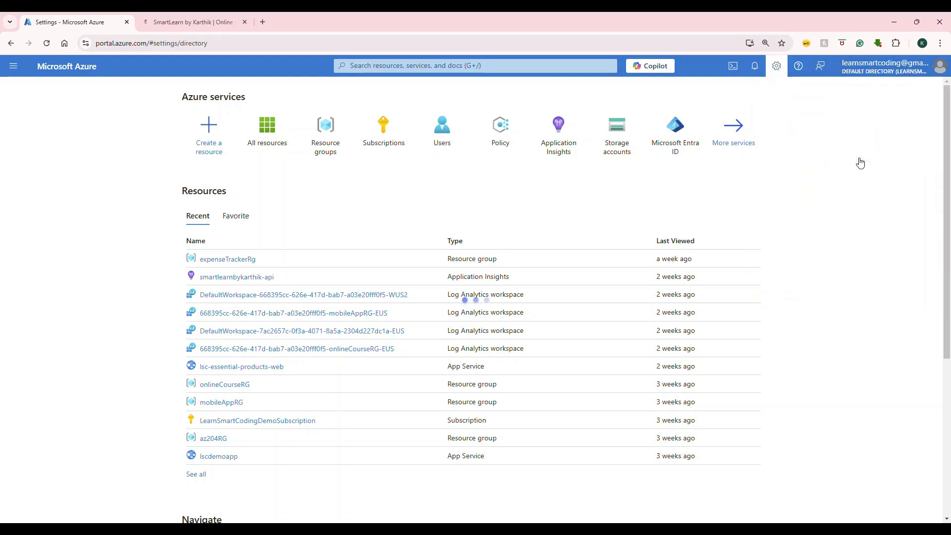
{"action": "left_click", "coordinate": [775, 65]}
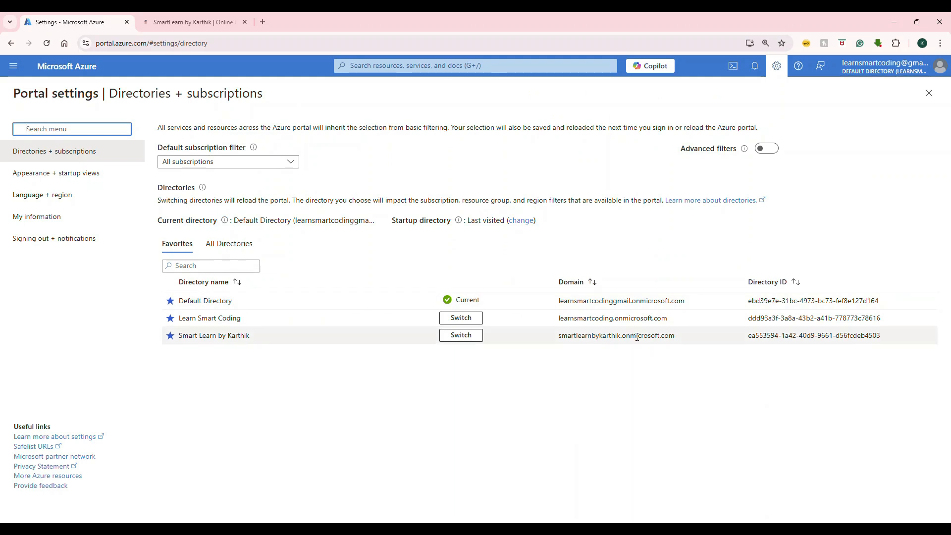
{"action": "left_click", "coordinate": [460, 335]}
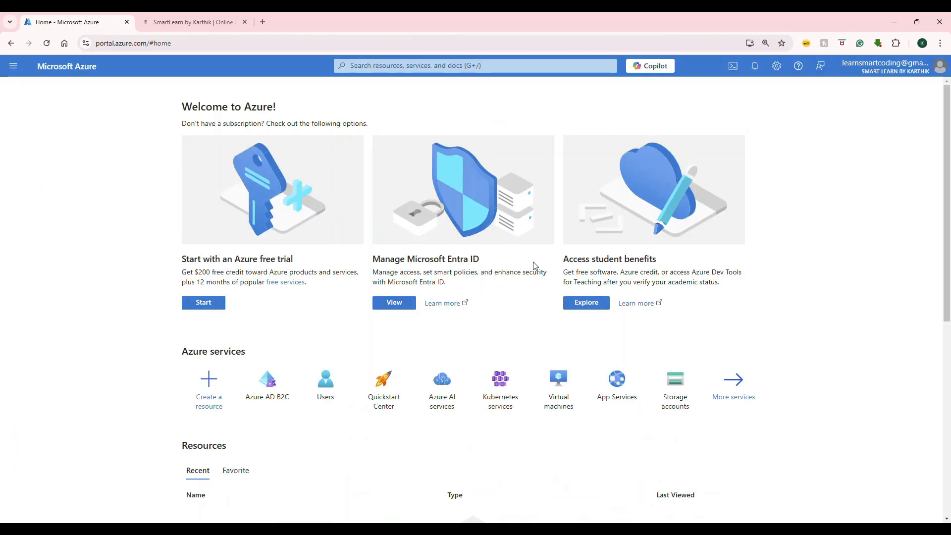
{"action": "mouse_move", "coordinate": [239, 410]}
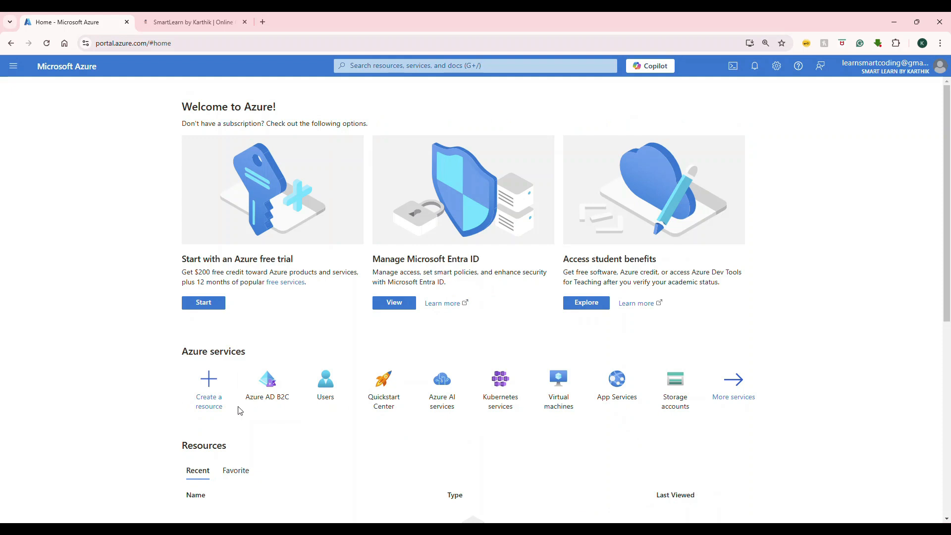
Go into the Azure AD B2C tenant and bring up its Company branding page.
{"action": "left_click", "coordinate": [267, 385]}
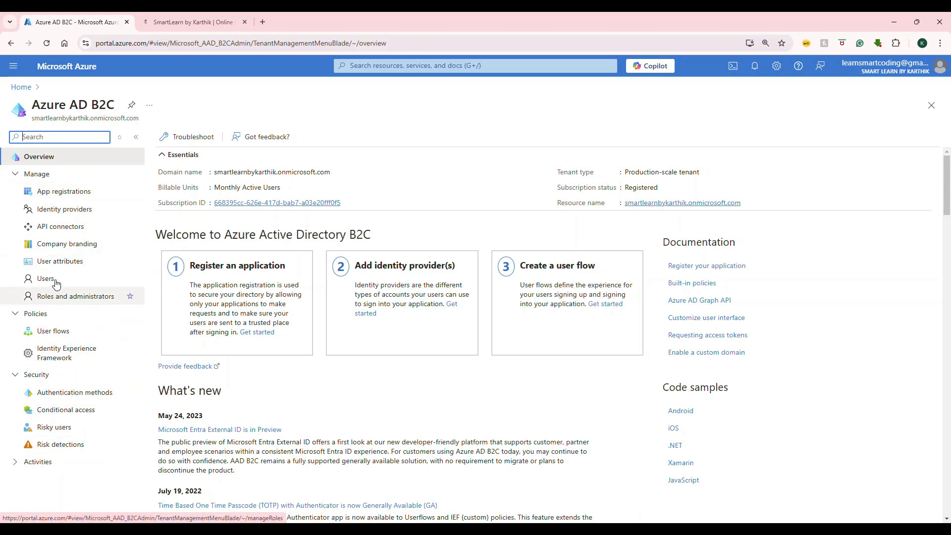
{"action": "left_click", "coordinate": [67, 244]}
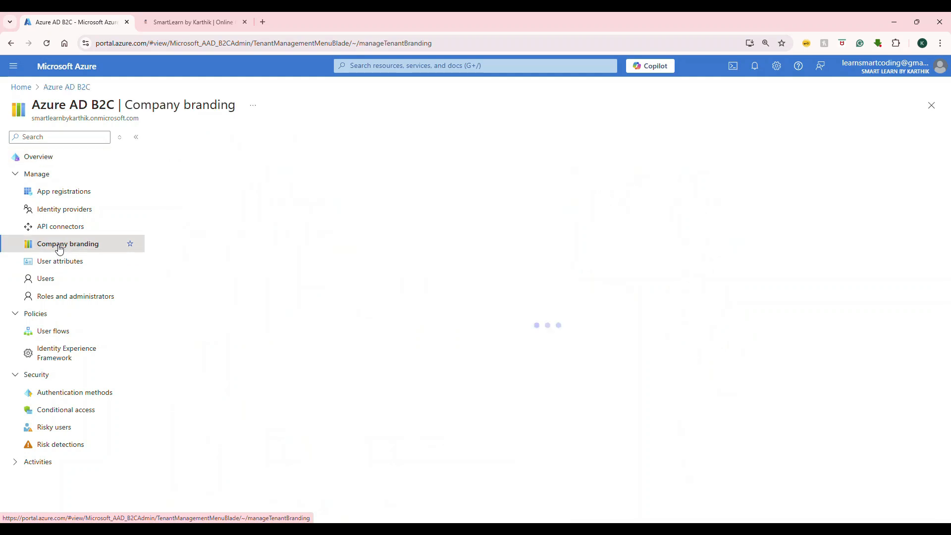
{"action": "left_click", "coordinate": [68, 244]}
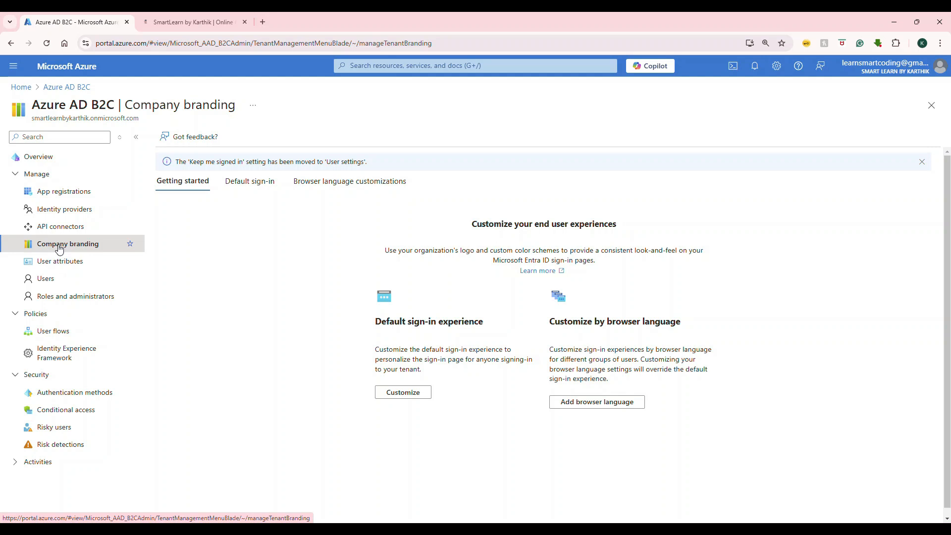
{"action": "mouse_move", "coordinate": [230, 272]}
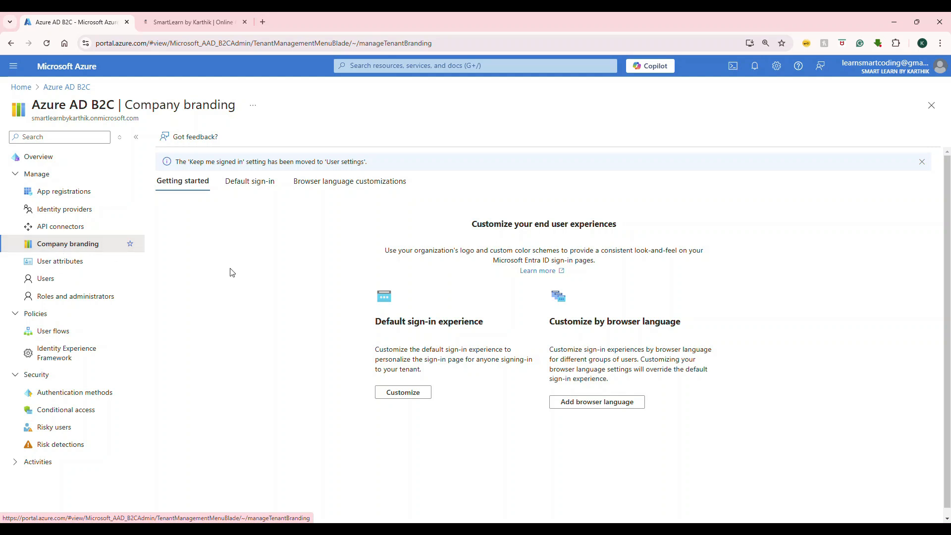
{"action": "mouse_move", "coordinate": [229, 295]}
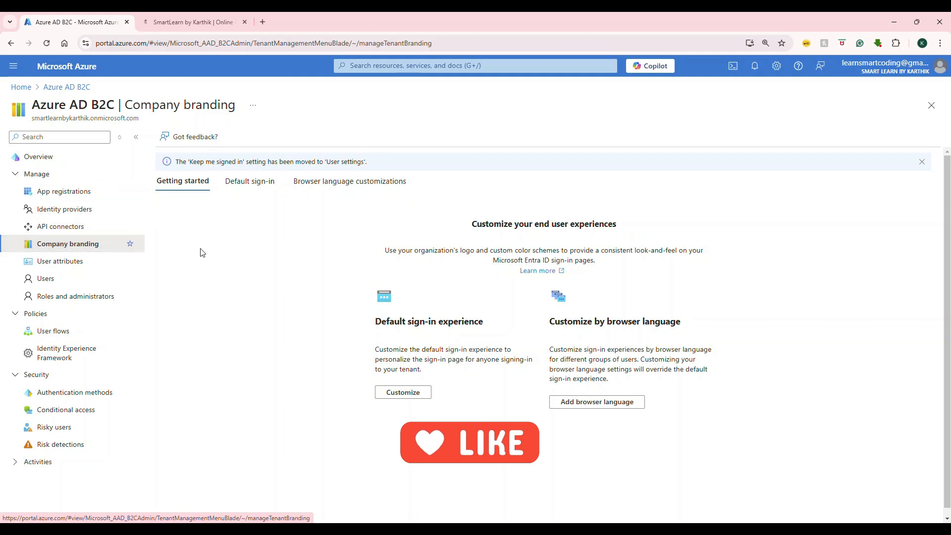
{"action": "mouse_move", "coordinate": [289, 232]}
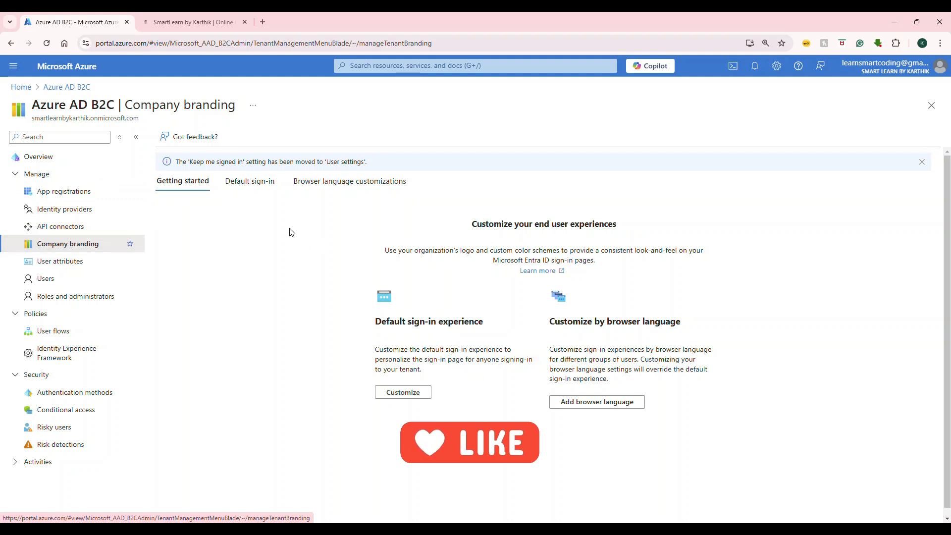
{"action": "mouse_move", "coordinate": [399, 342]}
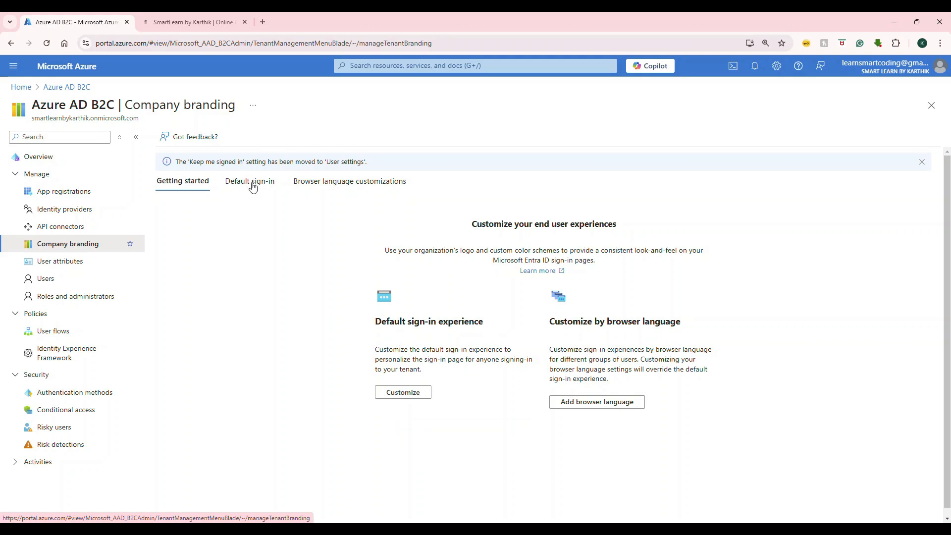
Start the Customize default sign-in experience wizard and scroll through its Basics options.
{"action": "left_click", "coordinate": [249, 180]}
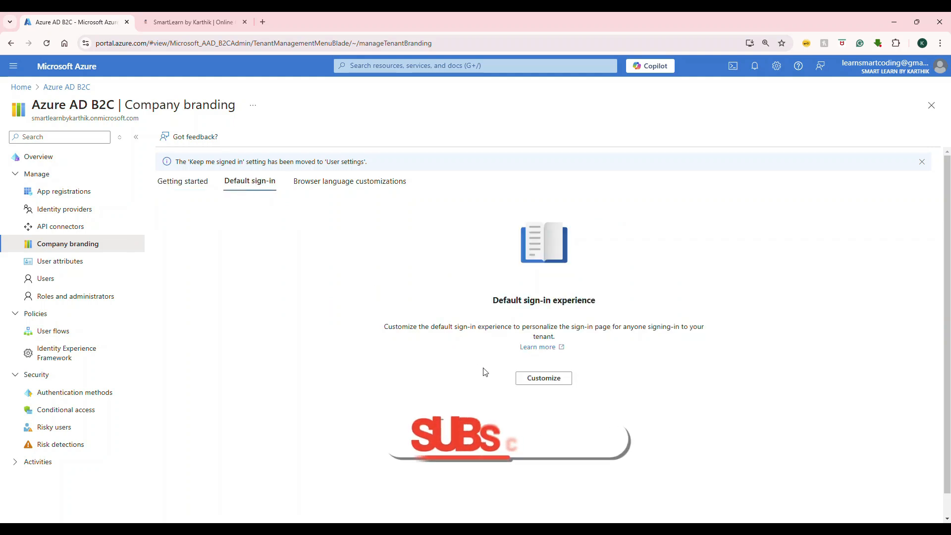
{"action": "left_click", "coordinate": [542, 377]}
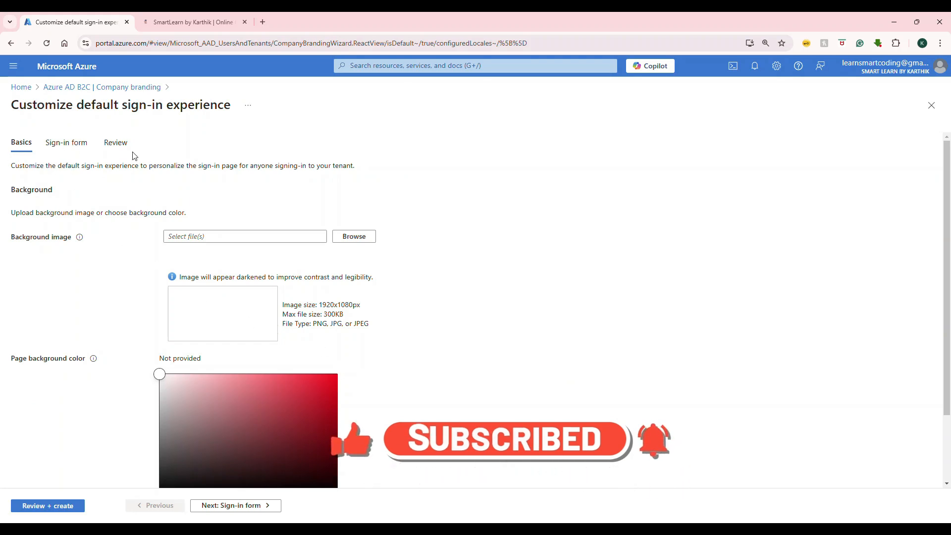
{"action": "scroll", "scroll_direction": "down", "scroll_amount": 3}
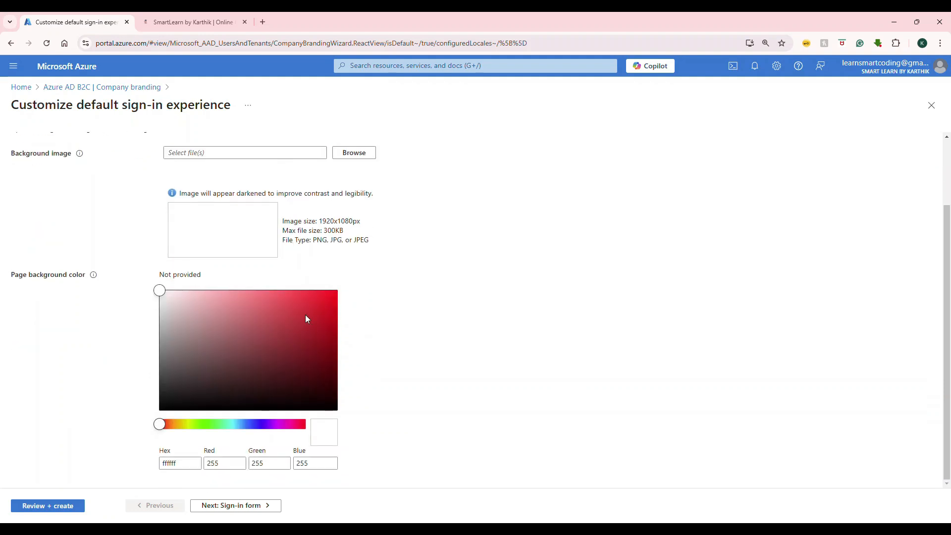
{"action": "mouse_move", "coordinate": [253, 343]}
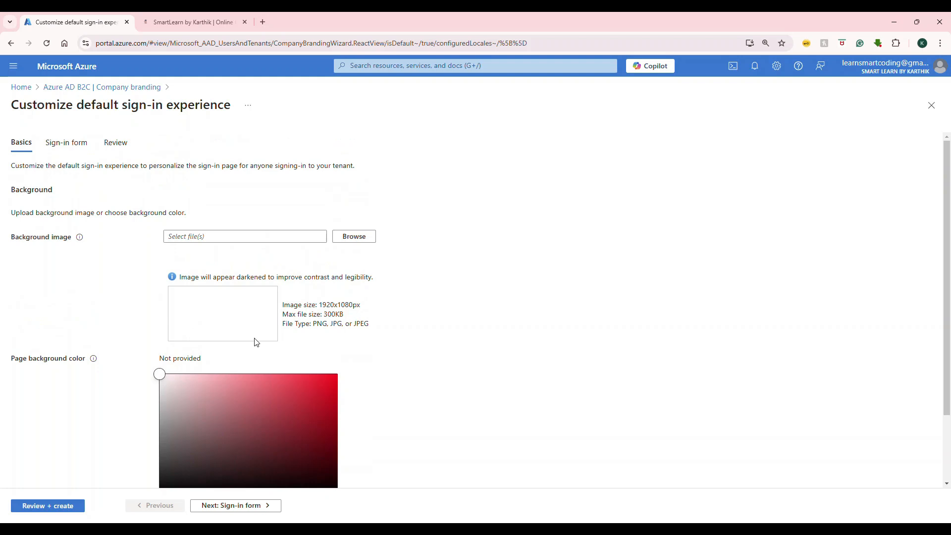
{"action": "mouse_move", "coordinate": [256, 315]}
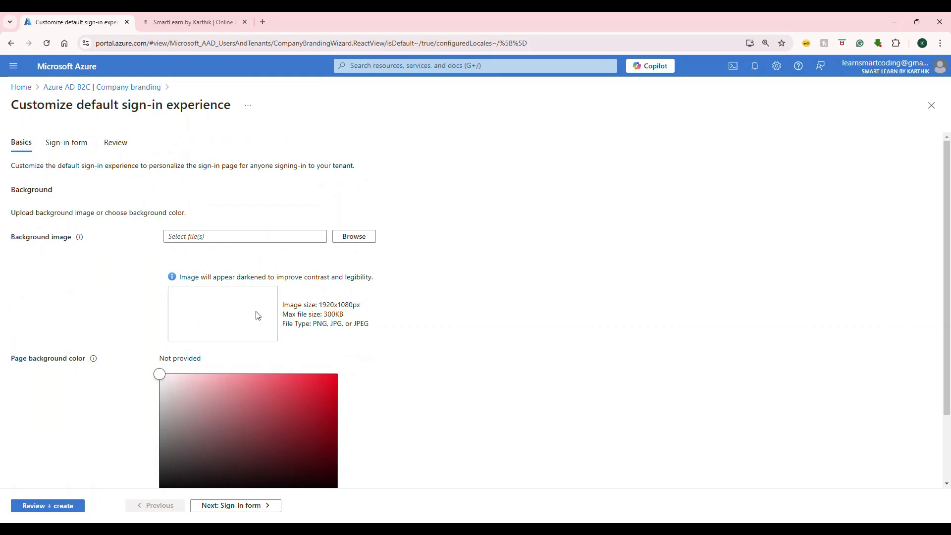
Show the SmartLearn site's unbranded 'Sign up or sign in' page again, then return to the wizard.
{"action": "left_click", "coordinate": [193, 21]}
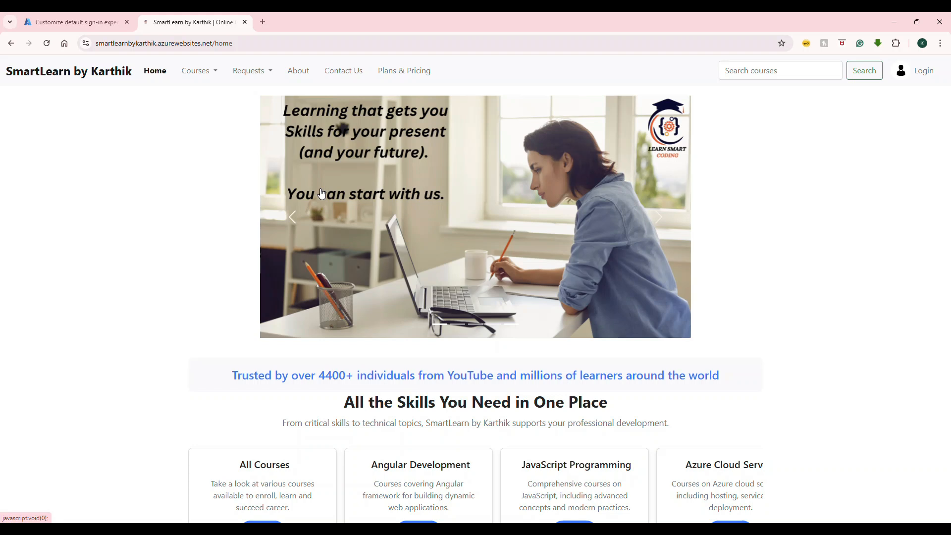
{"action": "mouse_move", "coordinate": [923, 71]}
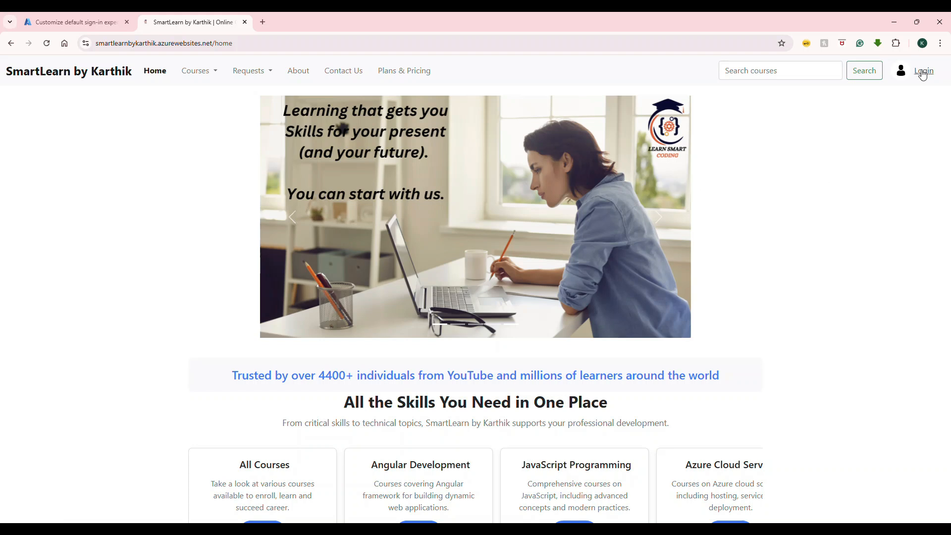
{"action": "left_click", "coordinate": [923, 70]}
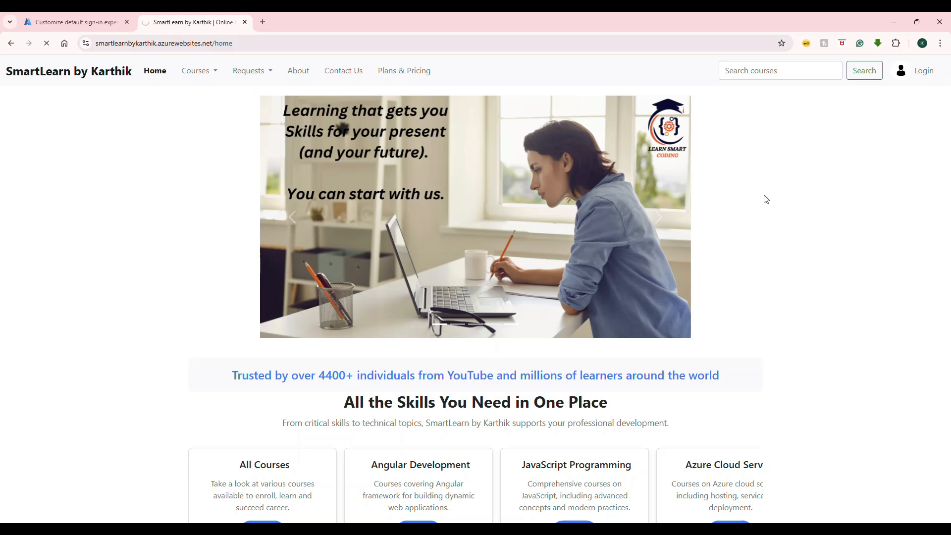
{"action": "left_click", "coordinate": [922, 70]}
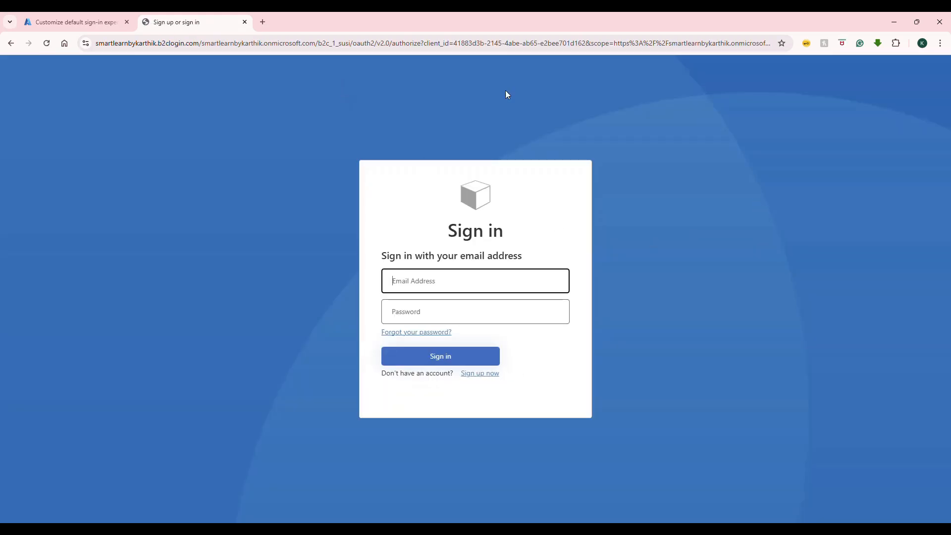
{"action": "mouse_move", "coordinate": [206, 109]}
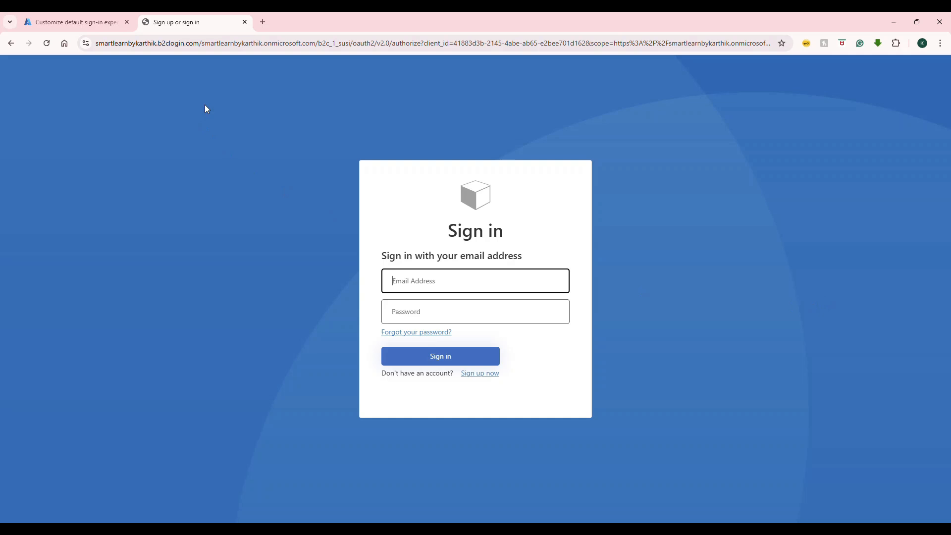
{"action": "mouse_move", "coordinate": [747, 150]}
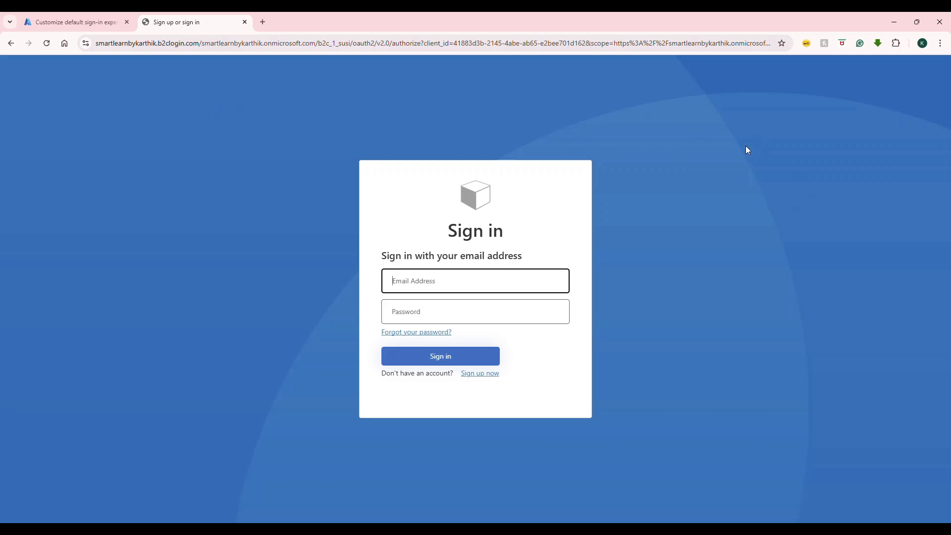
{"action": "mouse_move", "coordinate": [454, 191]}
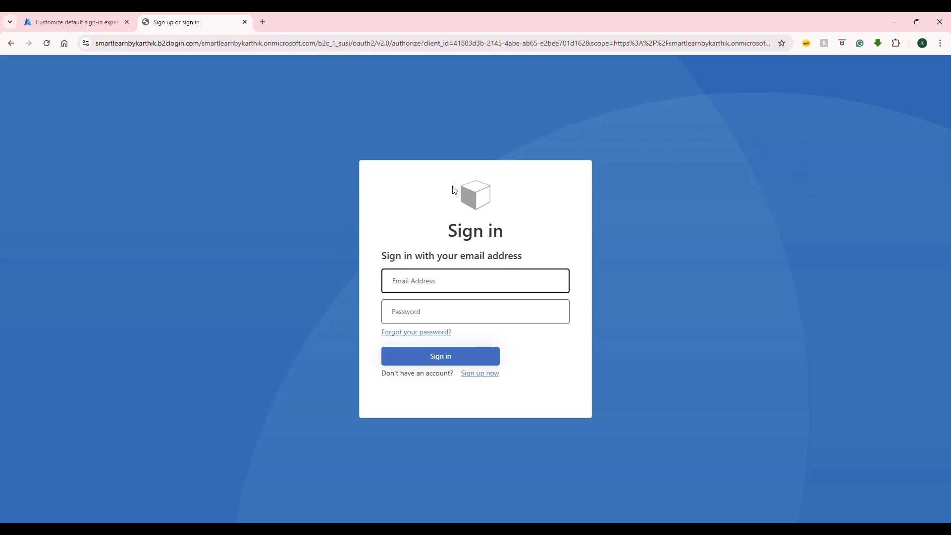
{"action": "mouse_move", "coordinate": [493, 393]}
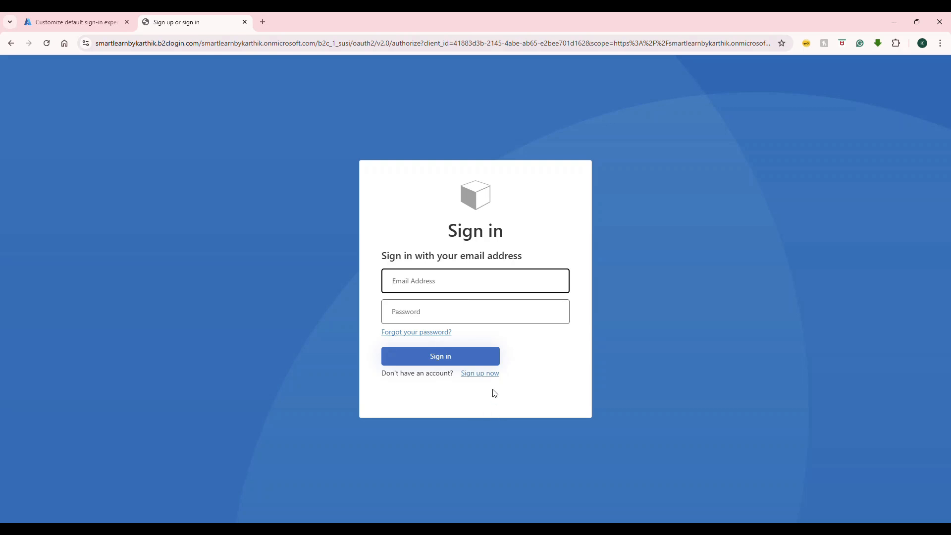
{"action": "left_click", "coordinate": [480, 373]}
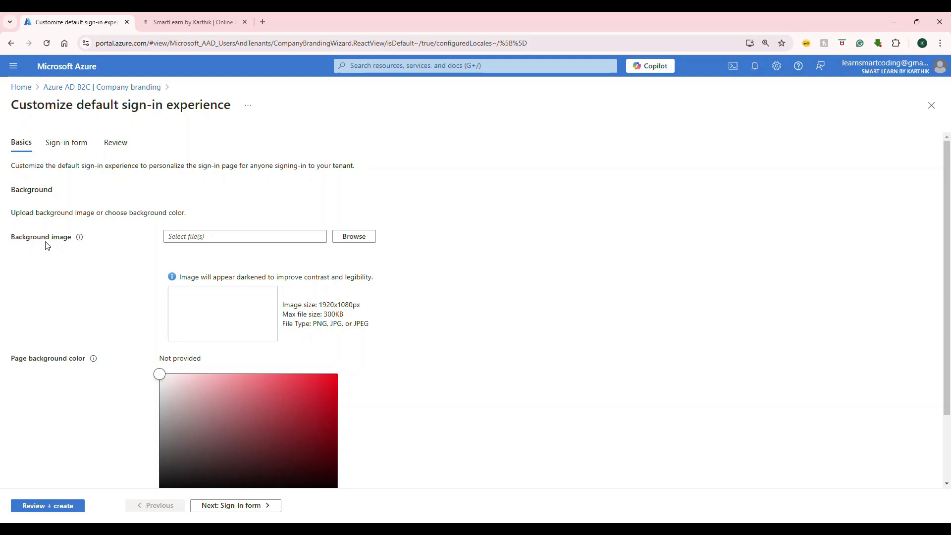
{"action": "mouse_move", "coordinate": [301, 299]}
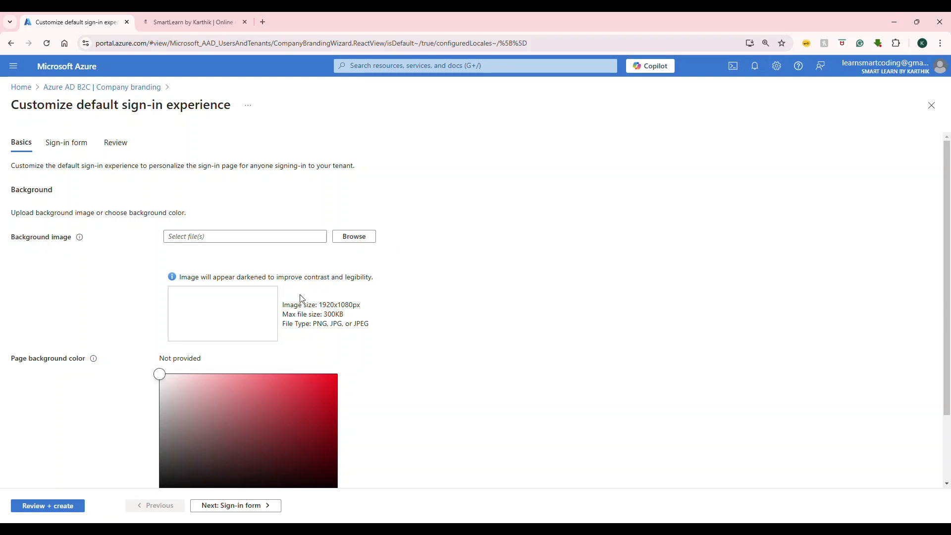
Upload the Presentation Intro JPG as background image, then try the Learn Smart Coding banner, rejected as too large.
{"action": "left_click_drag", "start_coordinate": [324, 314], "coordinate": [351, 323]}
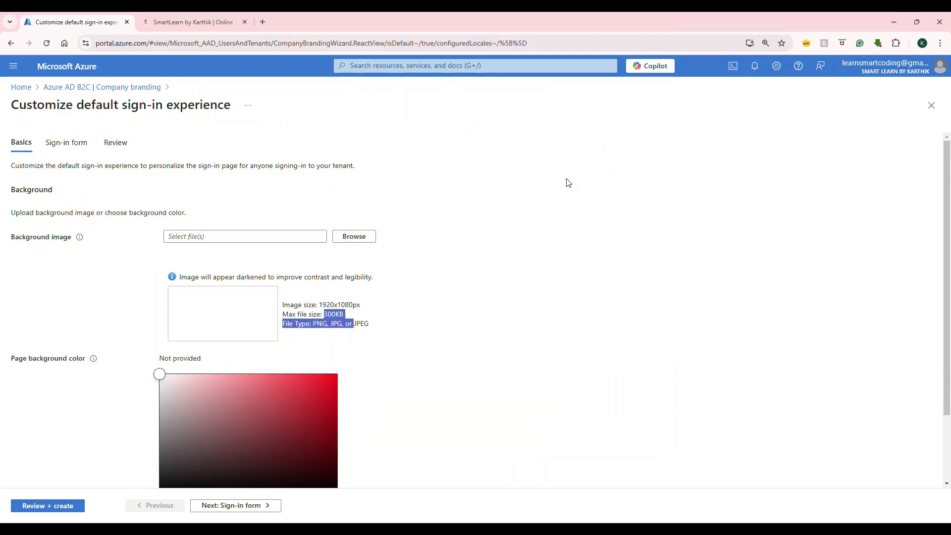
{"action": "left_click", "coordinate": [353, 236]}
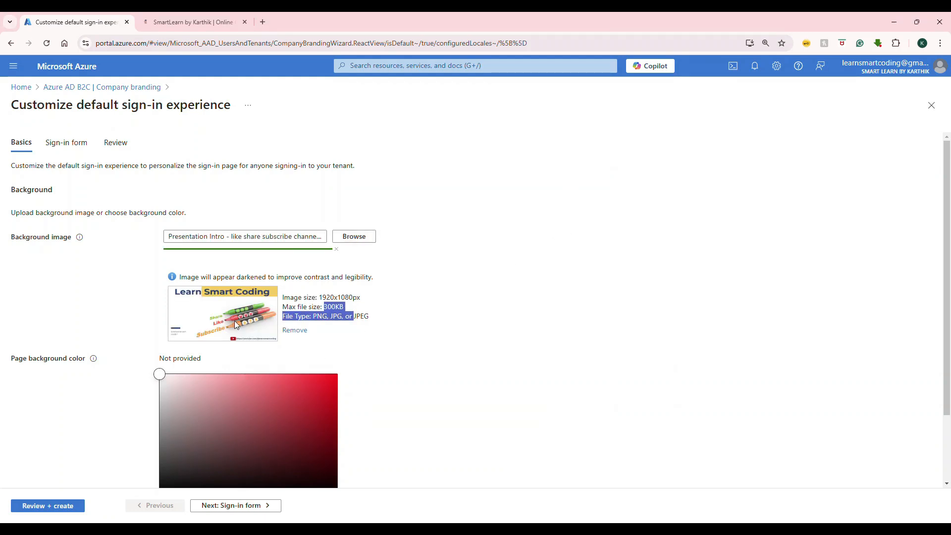
{"action": "scroll", "scroll_direction": "down", "scroll_amount": 3}
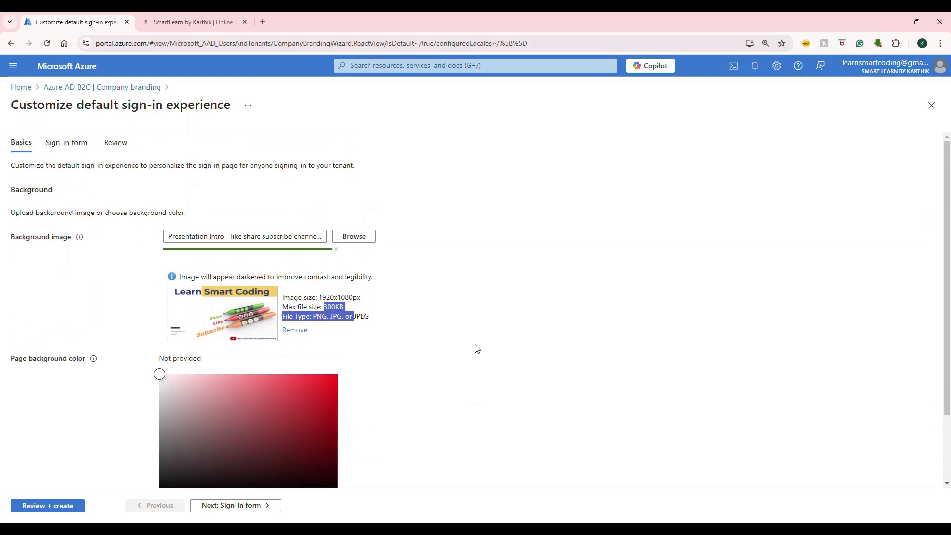
{"action": "mouse_move", "coordinate": [385, 335]}
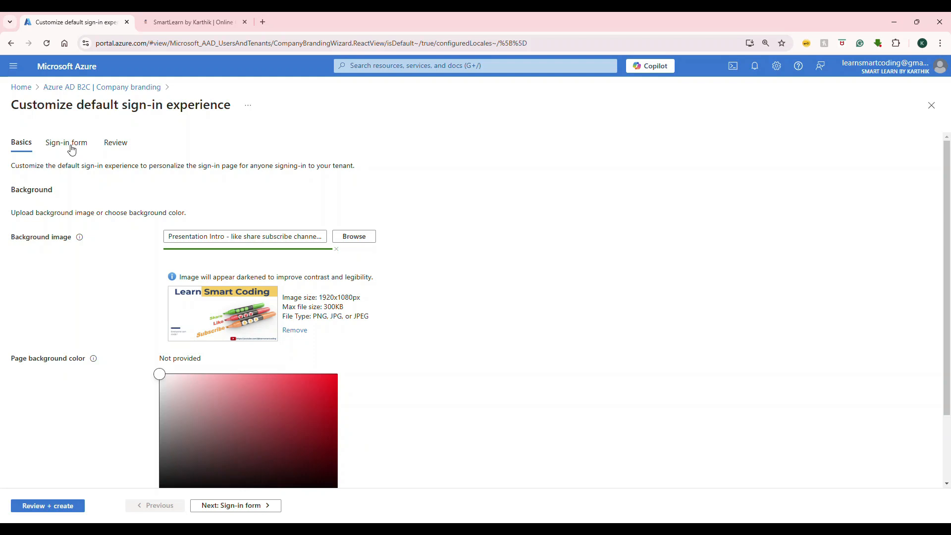
{"action": "mouse_move", "coordinate": [317, 303]}
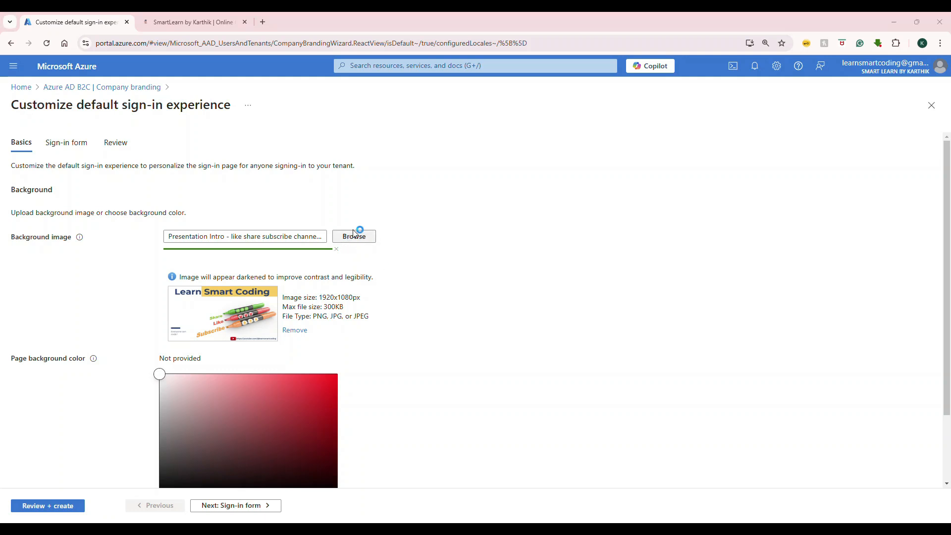
{"action": "left_click", "coordinate": [354, 235]}
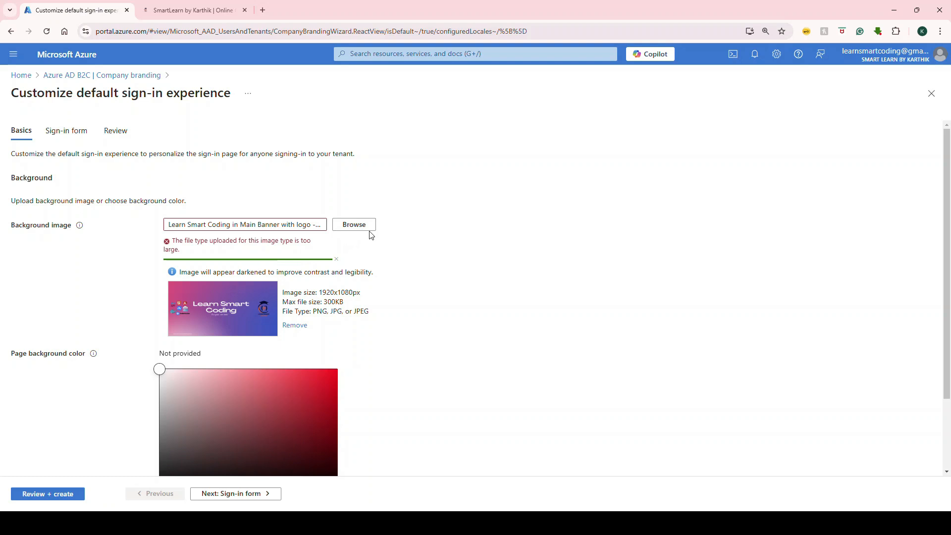
Add the learnsmartcoding logo as banner and square logos with sign-in text, then go to Review.
{"action": "left_click", "coordinate": [66, 142]}
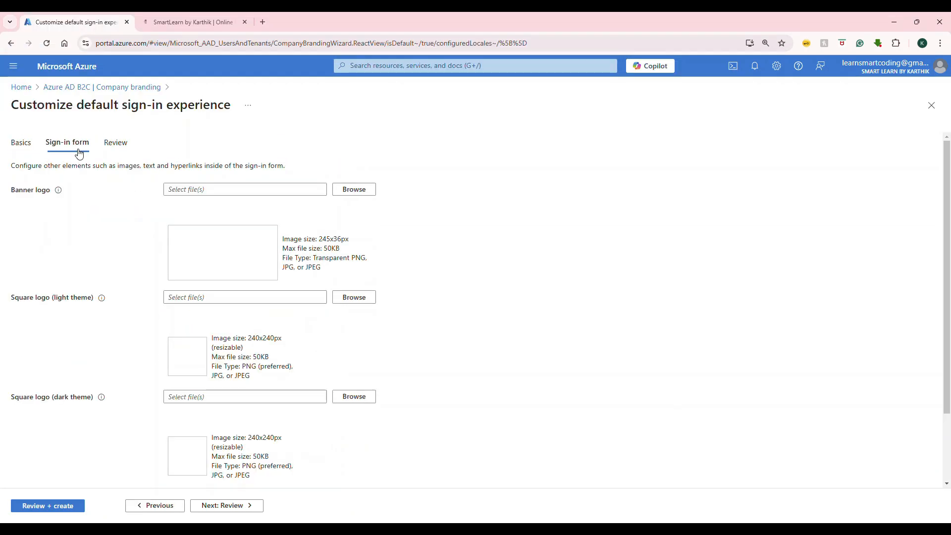
{"action": "left_click", "coordinate": [354, 189]}
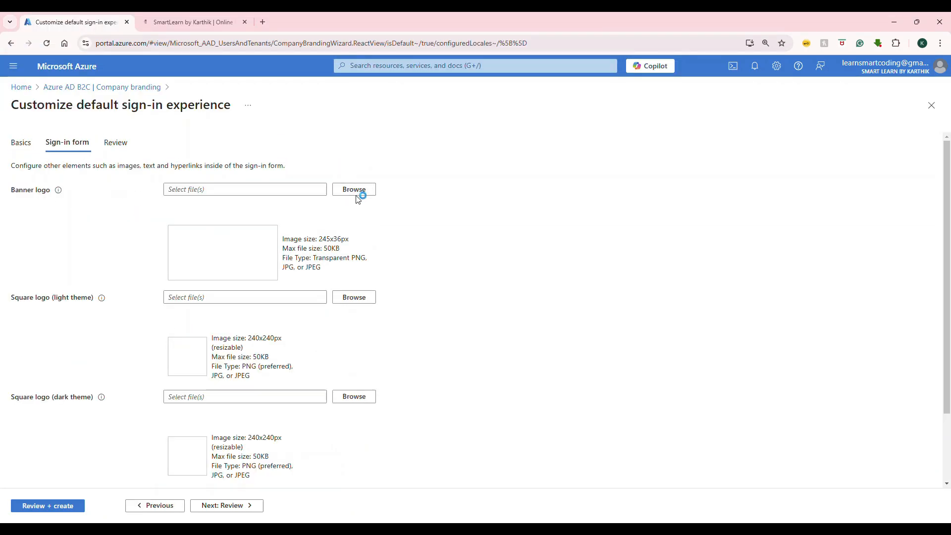
{"action": "left_click", "coordinate": [353, 189]}
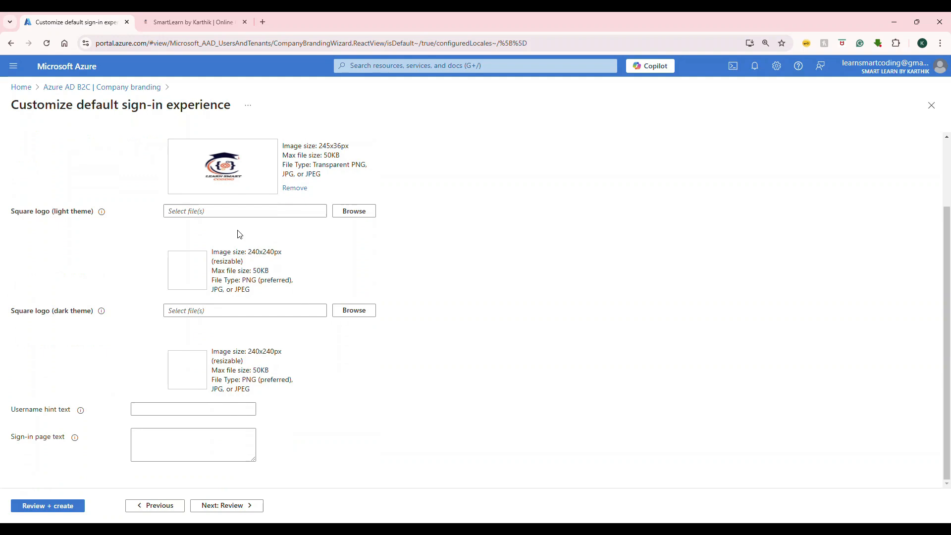
{"action": "mouse_move", "coordinate": [391, 221]}
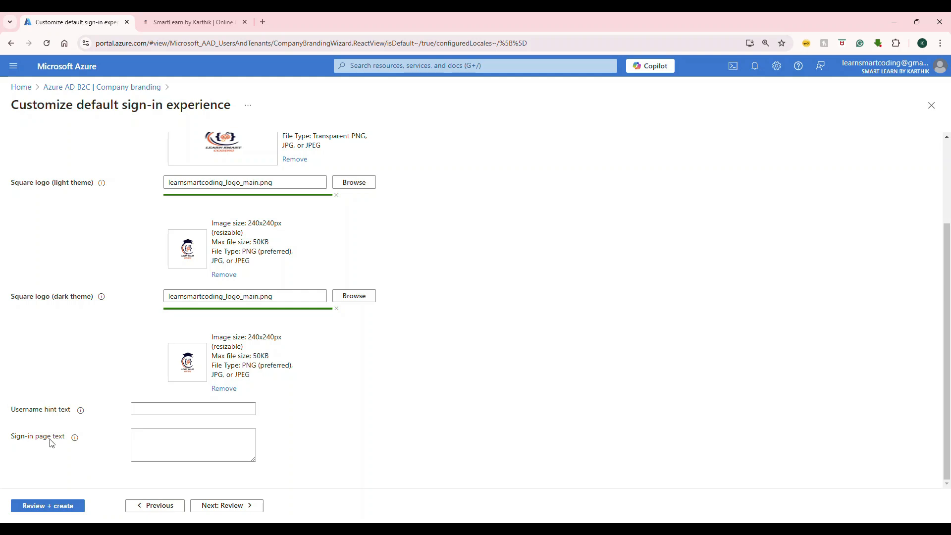
{"action": "mouse_move", "coordinate": [74, 437]}
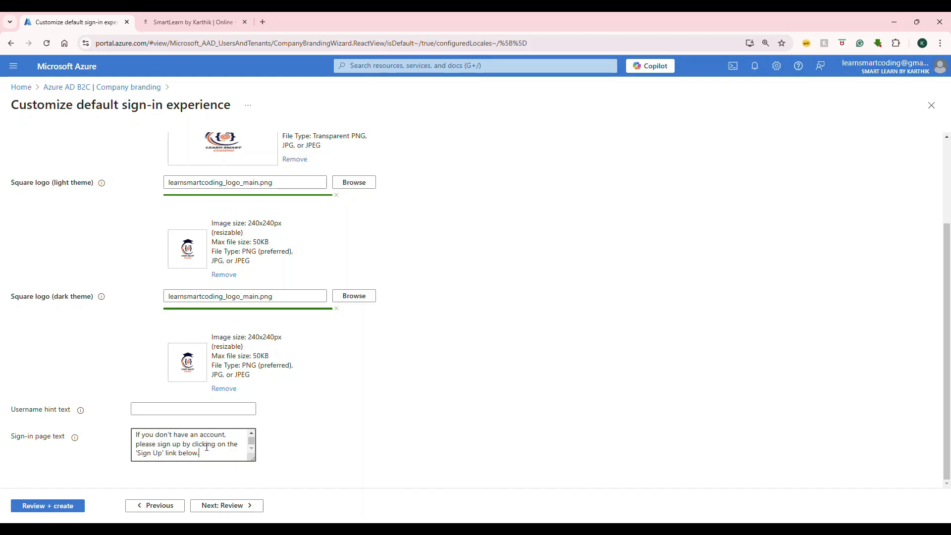
{"action": "mouse_move", "coordinate": [226, 505]}
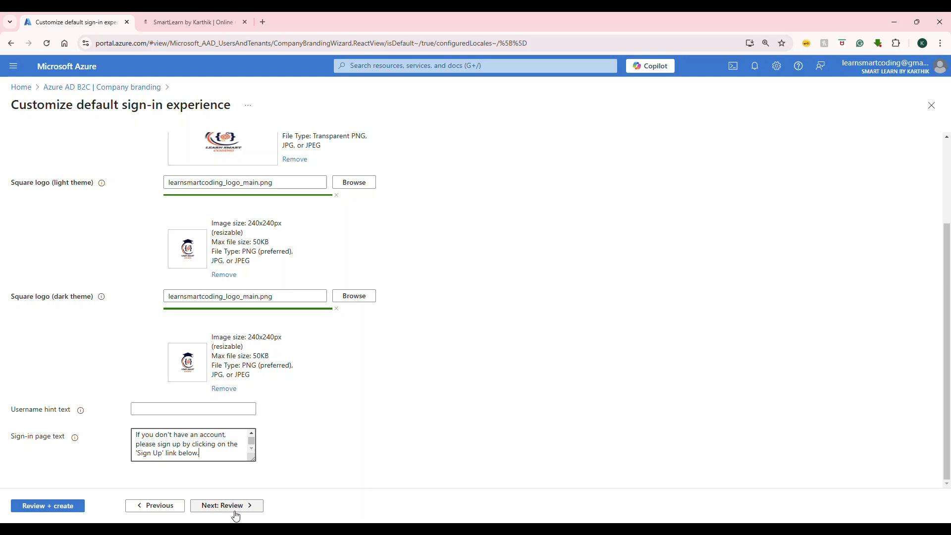
{"action": "left_click", "coordinate": [226, 505]}
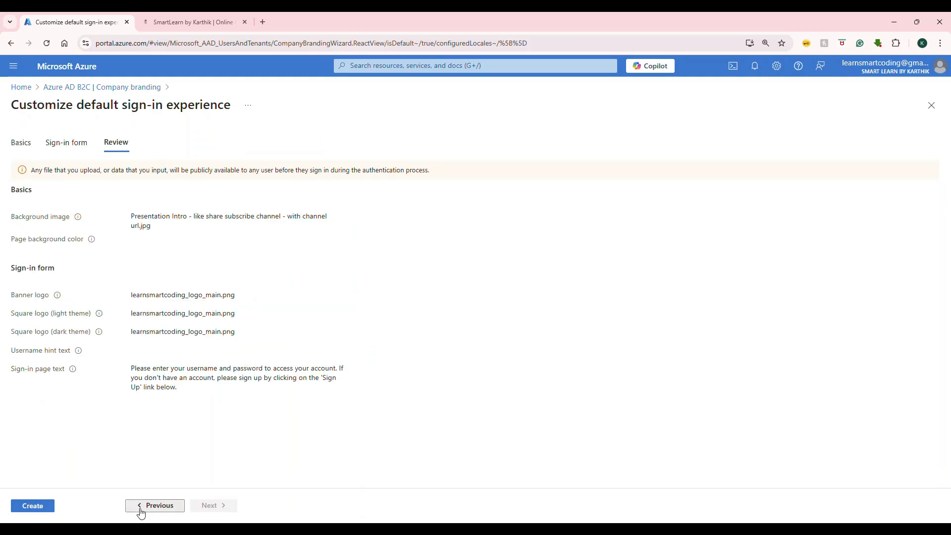
Recheck the Sign-in form, create the default company branding, and switch to the SmartLearn site.
{"action": "left_click", "coordinate": [155, 505]}
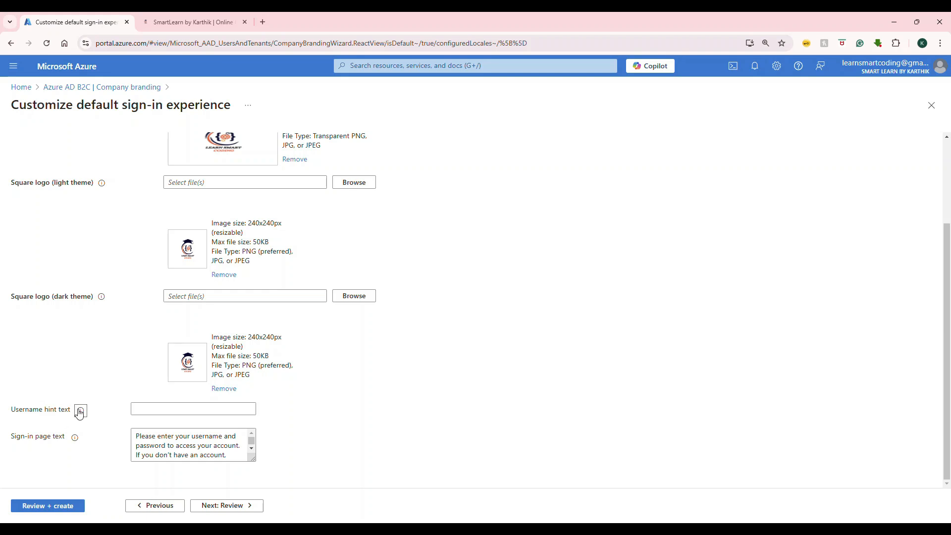
{"action": "mouse_move", "coordinate": [80, 411]}
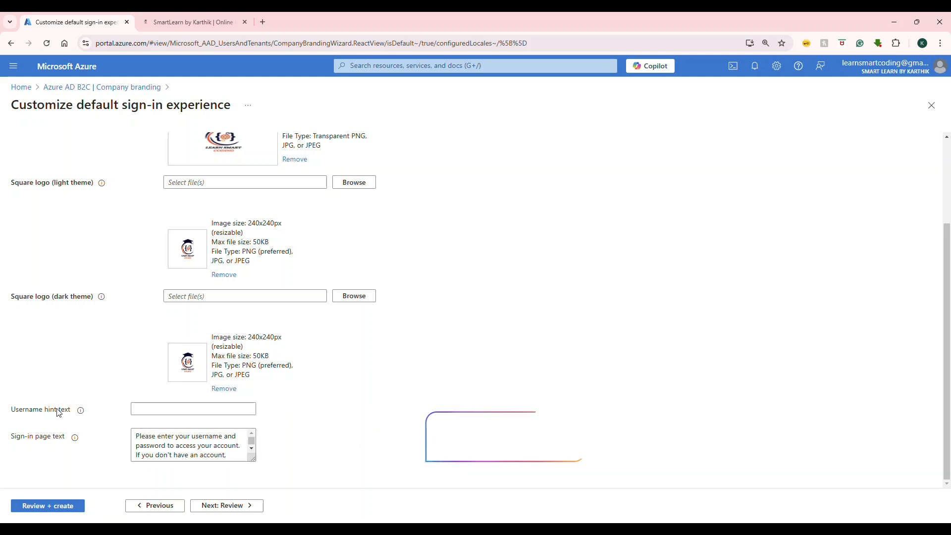
{"action": "left_click", "coordinate": [226, 505]}
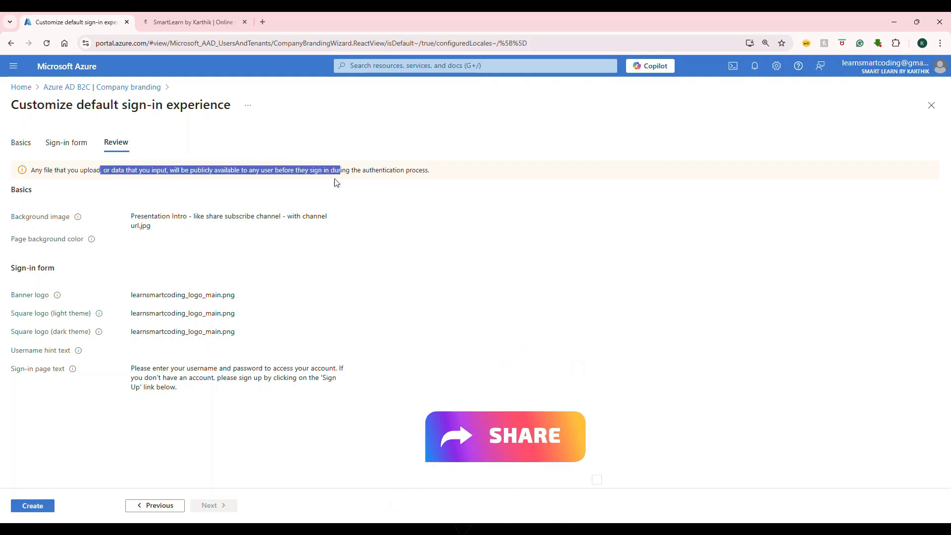
{"action": "left_click", "coordinate": [32, 506]}
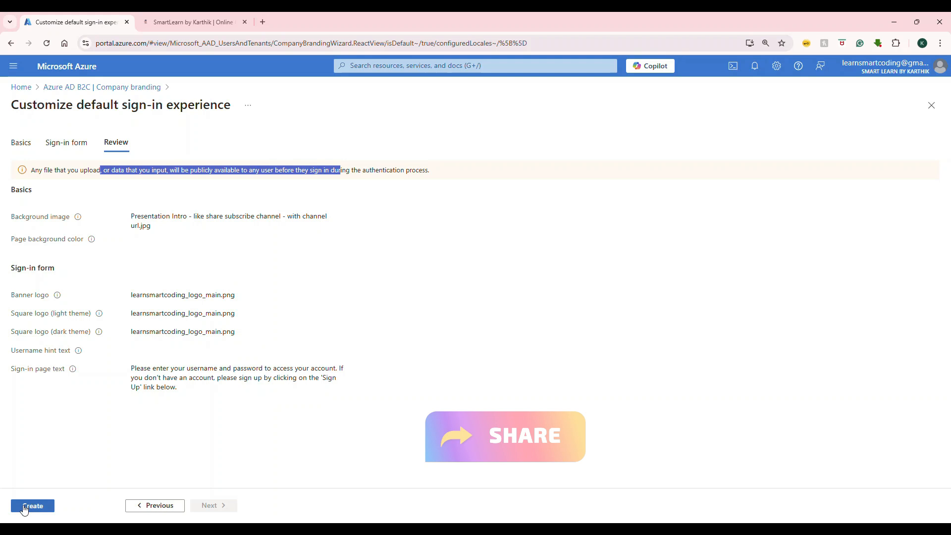
{"action": "left_click", "coordinate": [32, 505]}
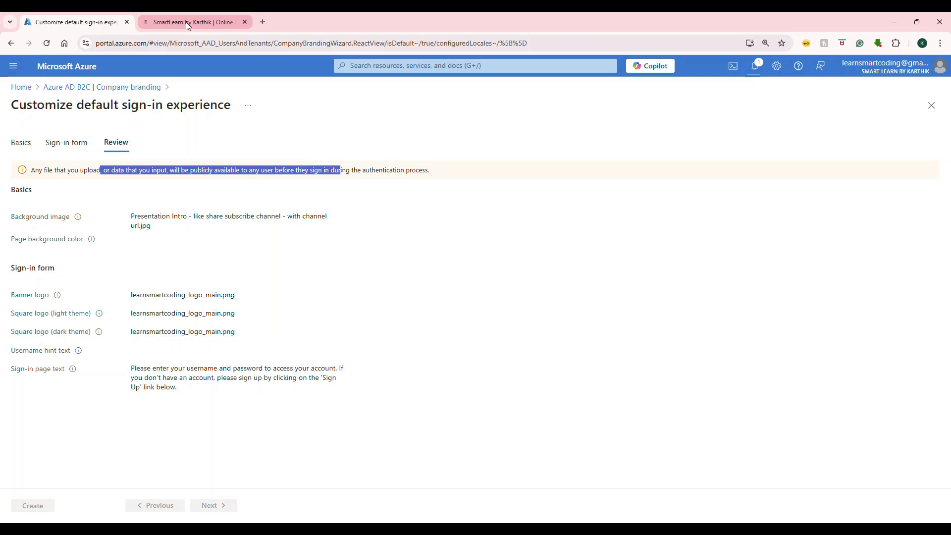
{"action": "left_click", "coordinate": [193, 22]}
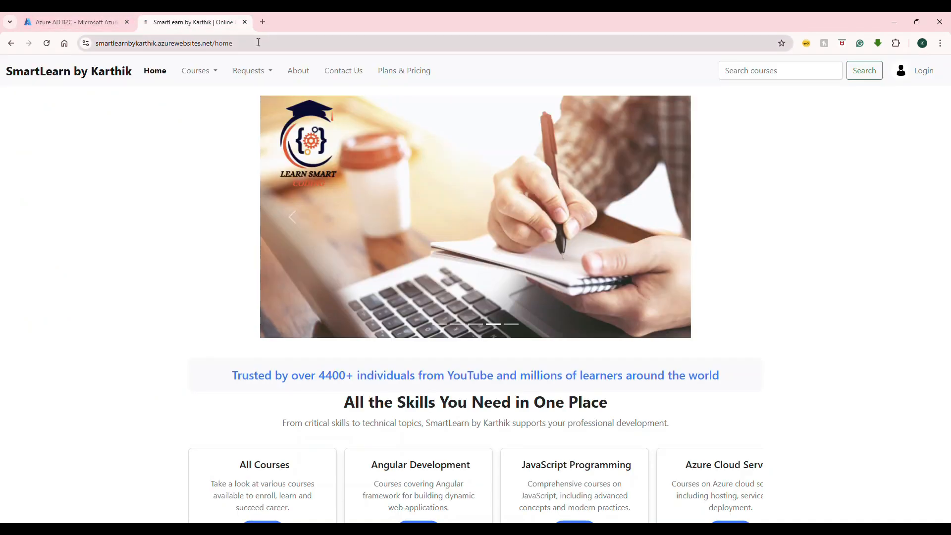
Confirm the 'Successfully created default branding' notification, then load the SmartLearn sign-in page with the new branding.
{"action": "left_click", "coordinate": [72, 22]}
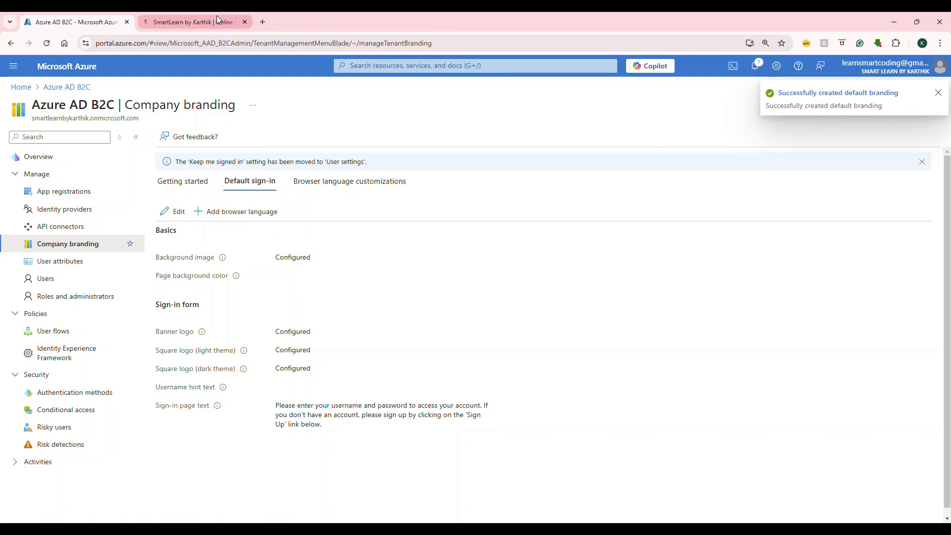
{"action": "left_click", "coordinate": [193, 22]}
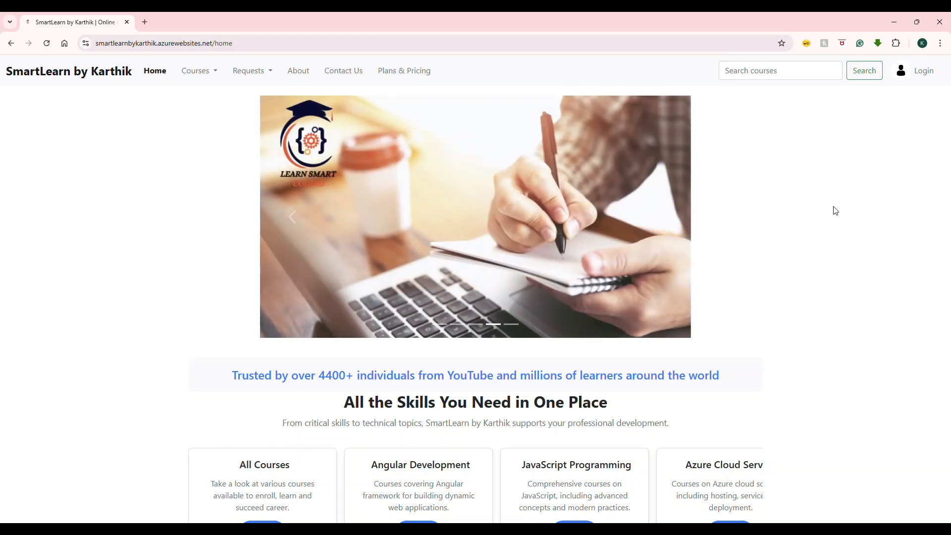
{"action": "mouse_move", "coordinate": [902, 177]}
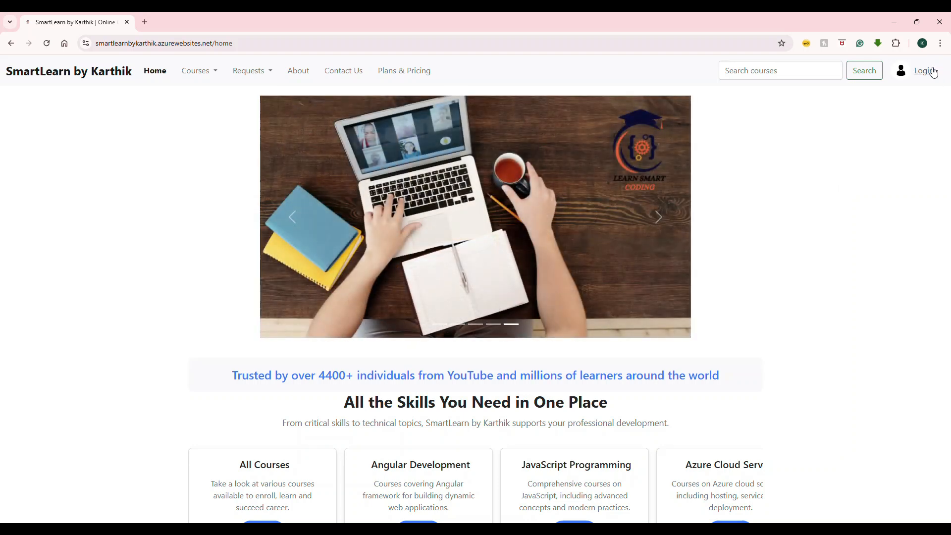
{"action": "left_click", "coordinate": [924, 70]}
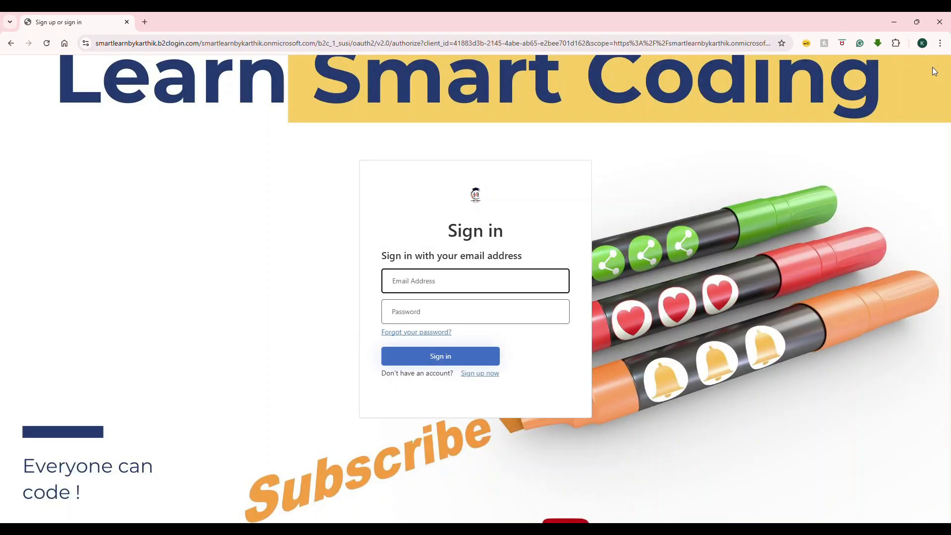
{"action": "mouse_move", "coordinate": [727, 98]}
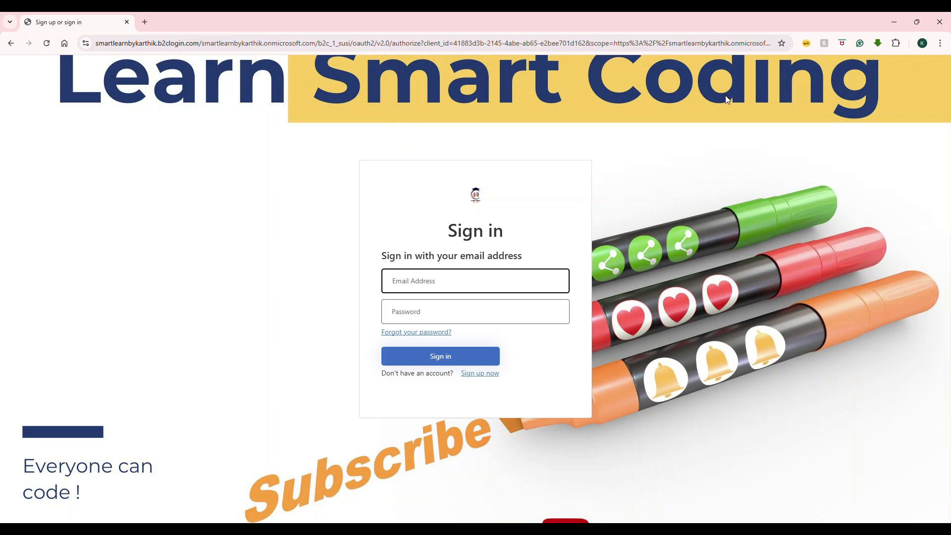
{"action": "mouse_move", "coordinate": [789, 297]}
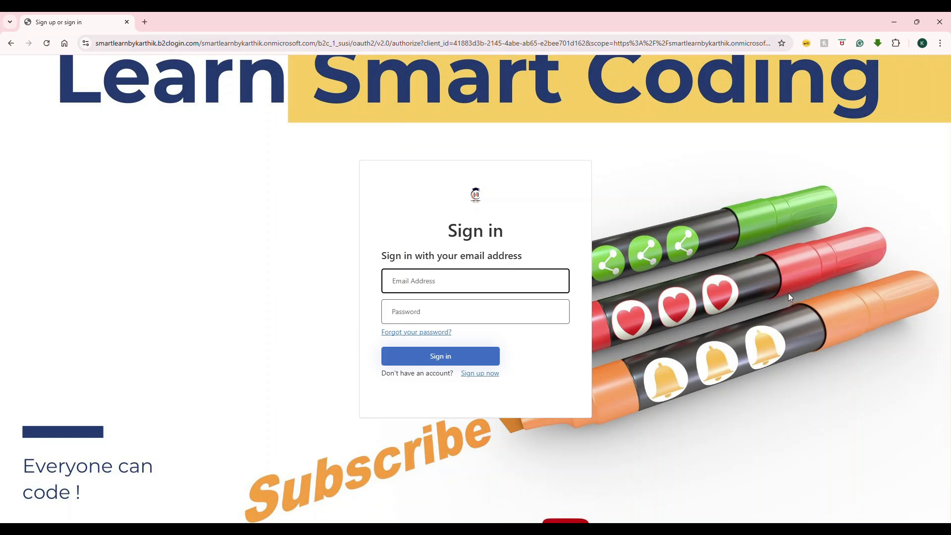
{"action": "left_click", "coordinate": [474, 280]}
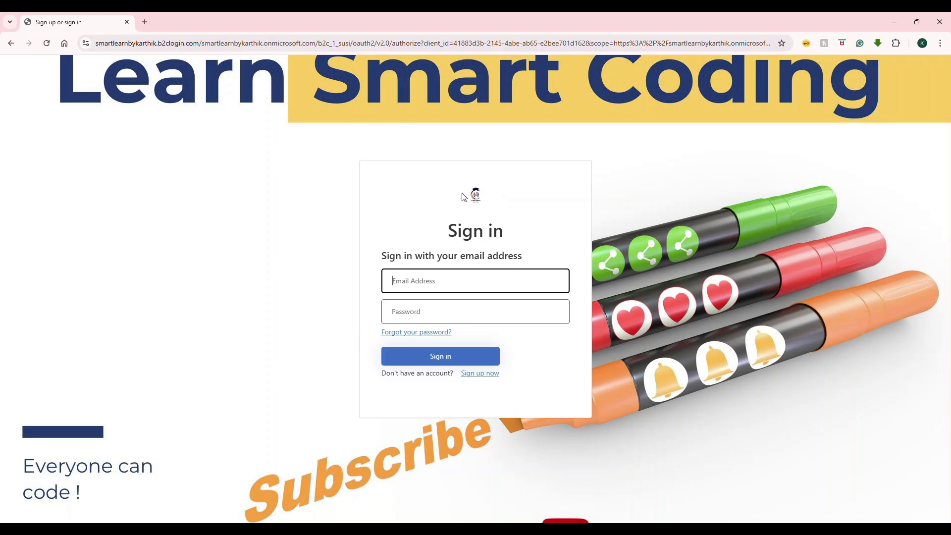
{"action": "mouse_move", "coordinate": [486, 217]}
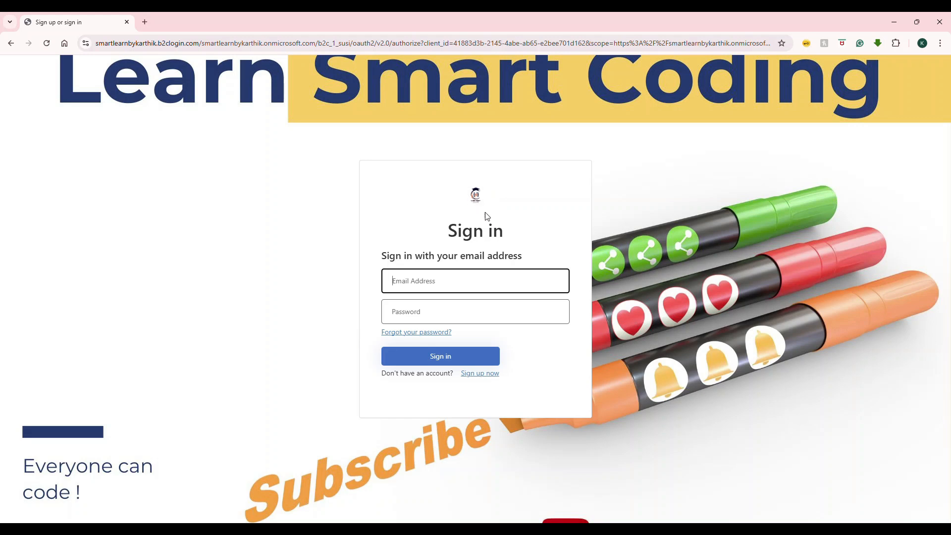
{"action": "left_click", "coordinate": [479, 373]}
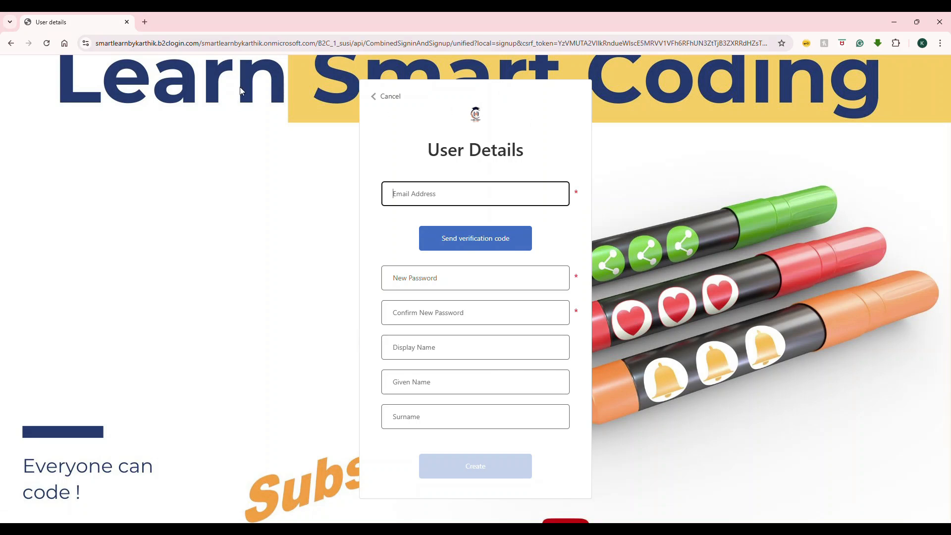
{"action": "mouse_move", "coordinate": [676, 229]}
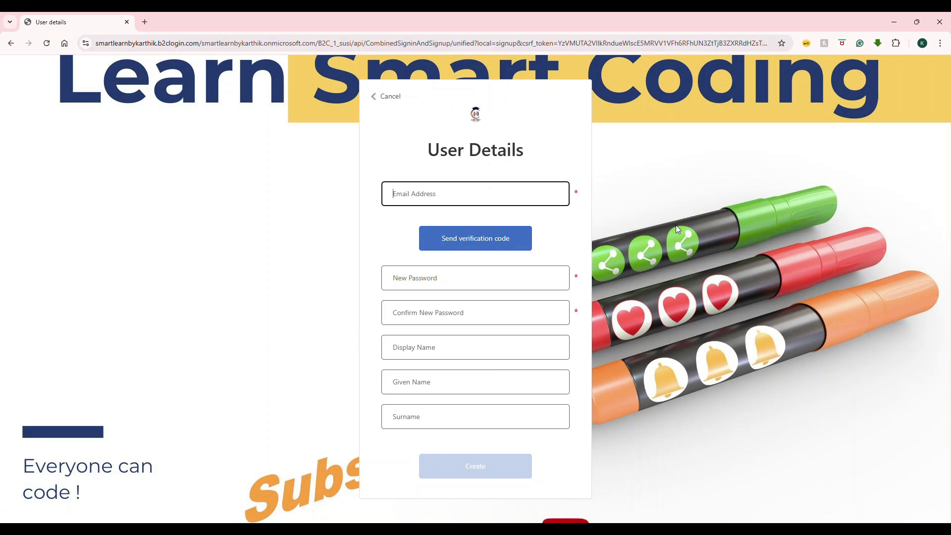
{"action": "mouse_move", "coordinate": [760, 270]}
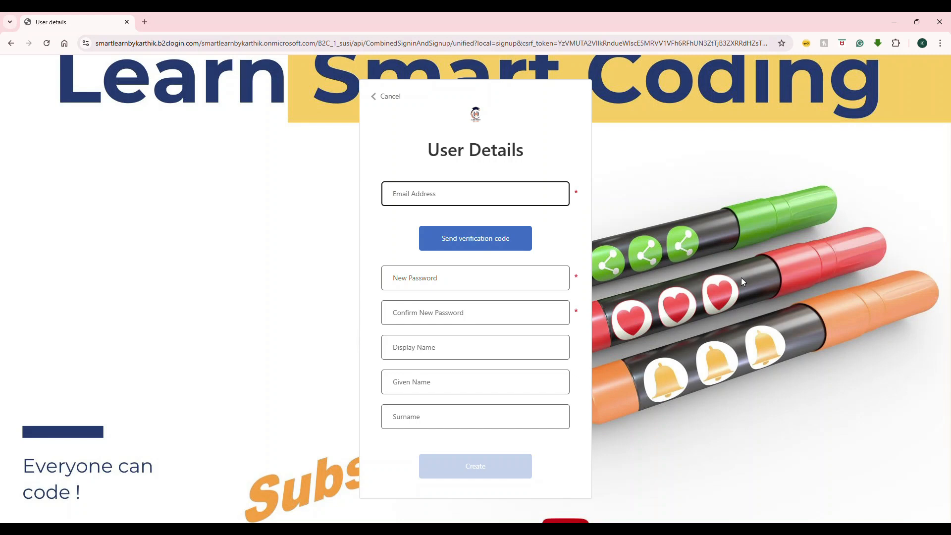
{"action": "left_click", "coordinate": [475, 193]}
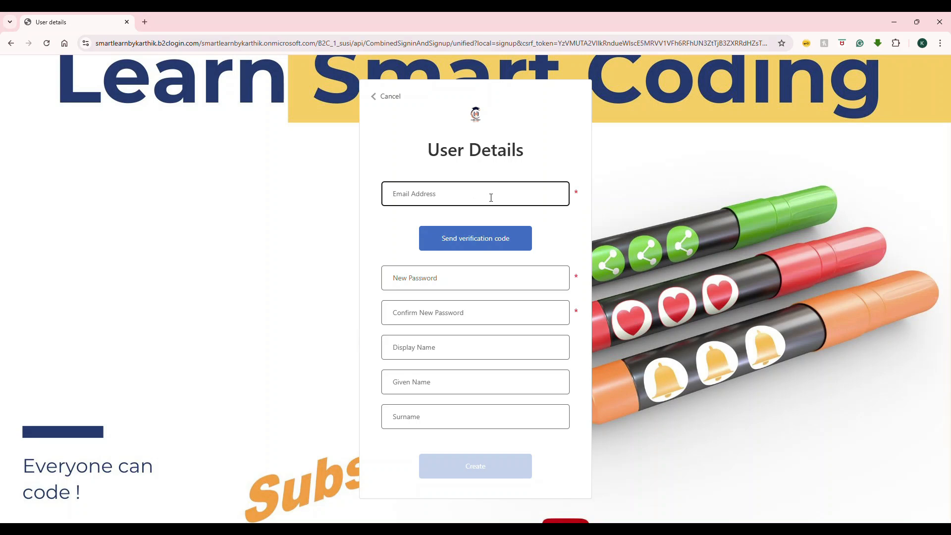
{"action": "left_click", "coordinate": [390, 96]}
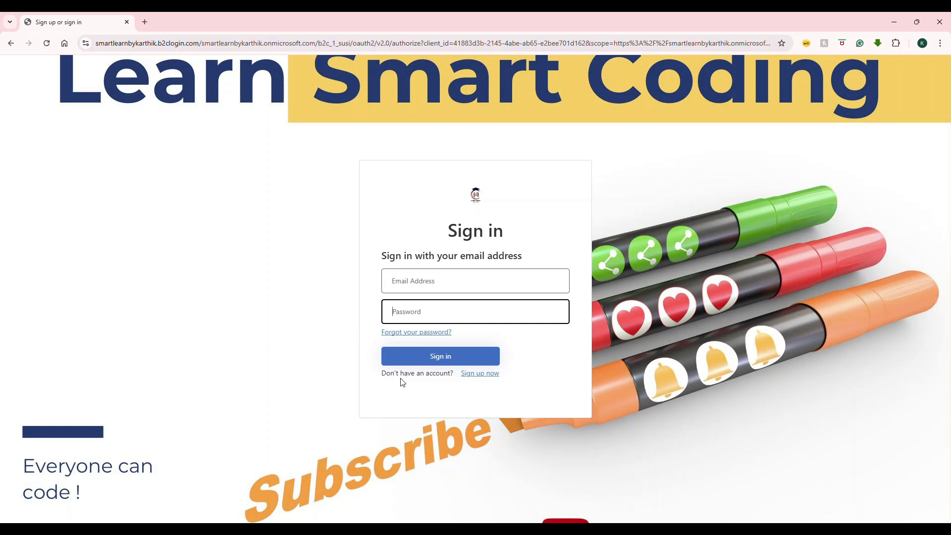
{"action": "left_click", "coordinate": [439, 356]}
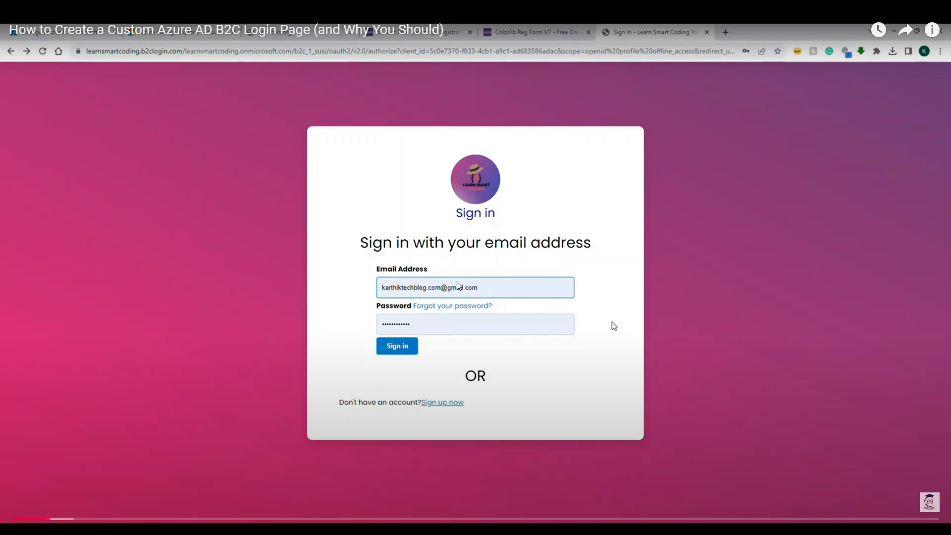
{"action": "mouse_move", "coordinate": [491, 188]}
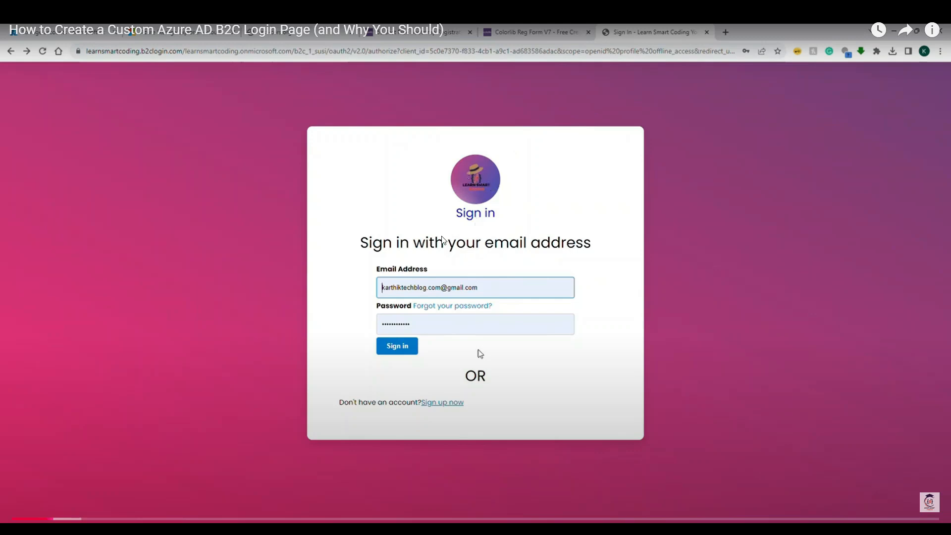
{"action": "mouse_move", "coordinate": [764, 339]}
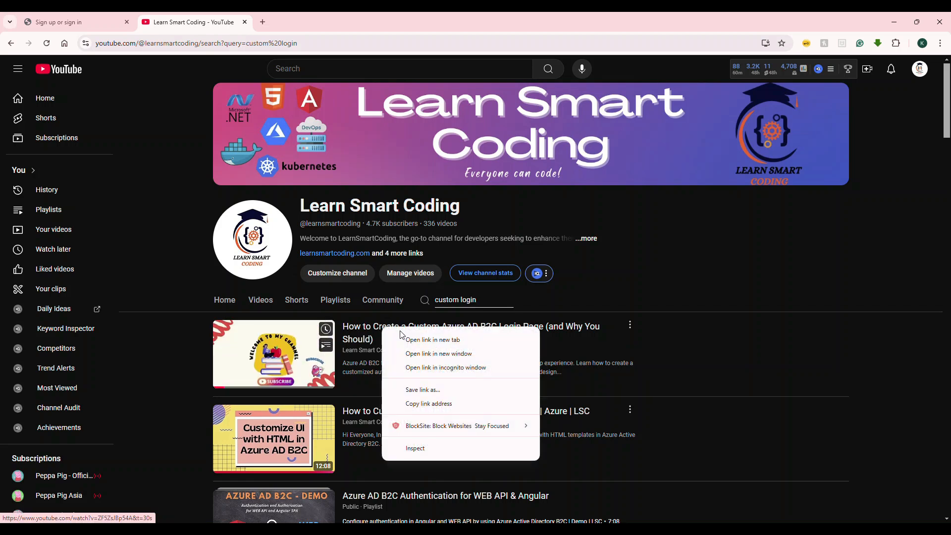
Open the custom Azure AD B2C login page video in a new tab and return to the tenant overview.
{"action": "left_click", "coordinate": [433, 339]}
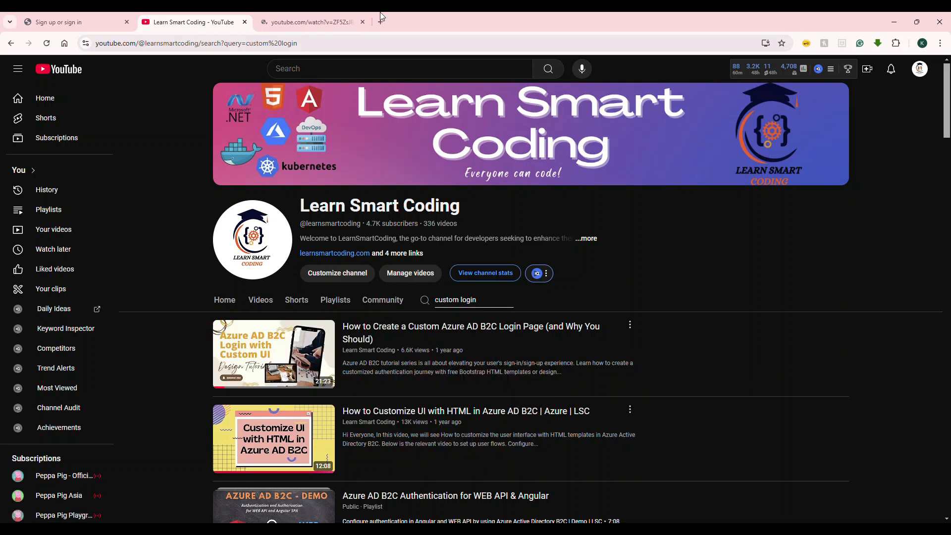
{"action": "left_click", "coordinate": [73, 22]}
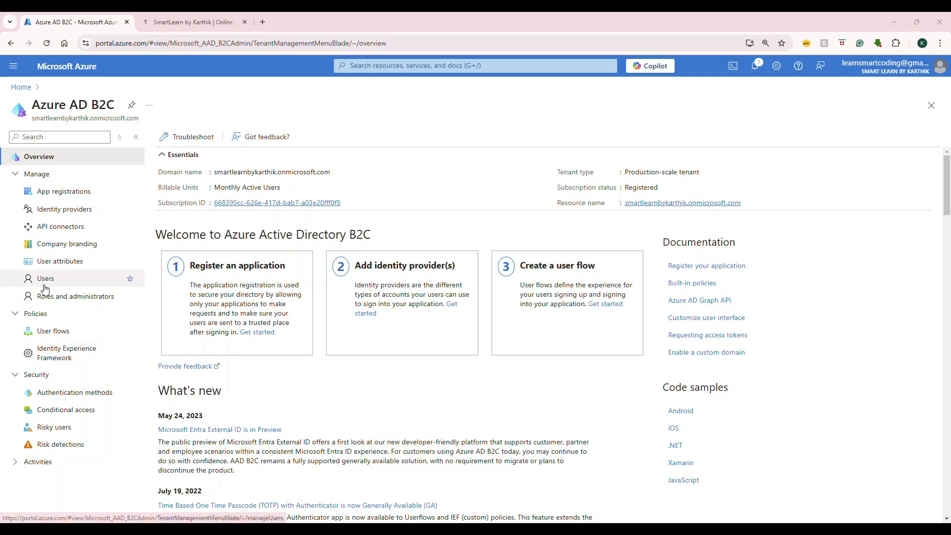
Bring up per-user multifactor authentication from the tenant's Users list.
{"action": "left_click", "coordinate": [45, 277]}
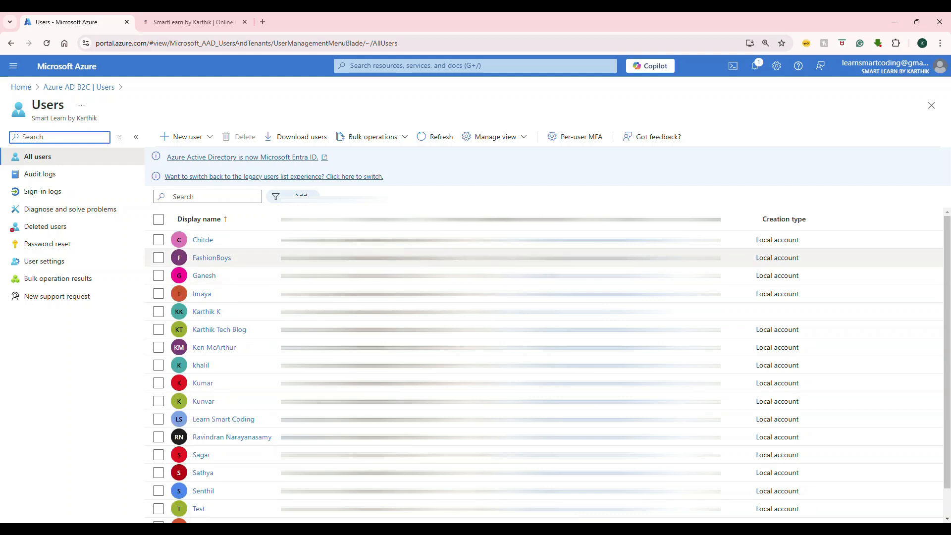
{"action": "left_click", "coordinate": [60, 137]}
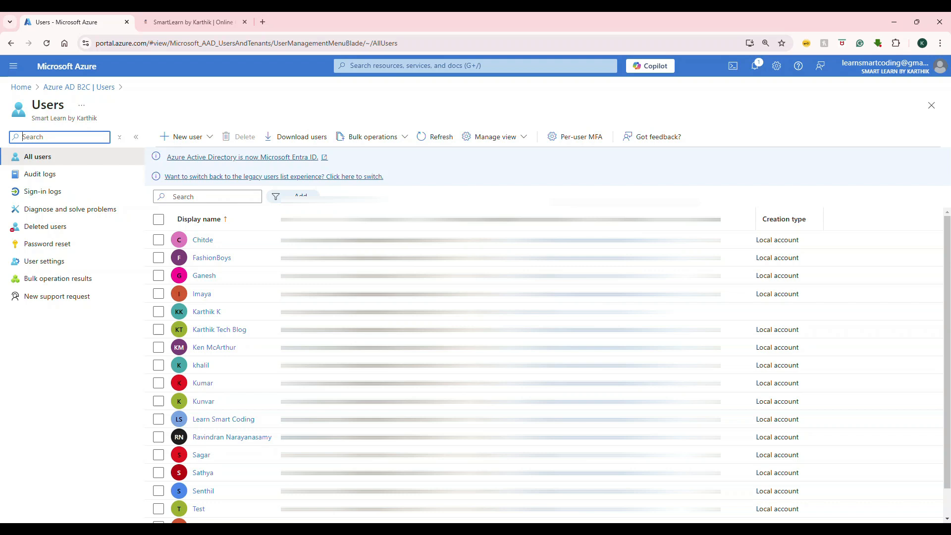
{"action": "left_click", "coordinate": [580, 136]}
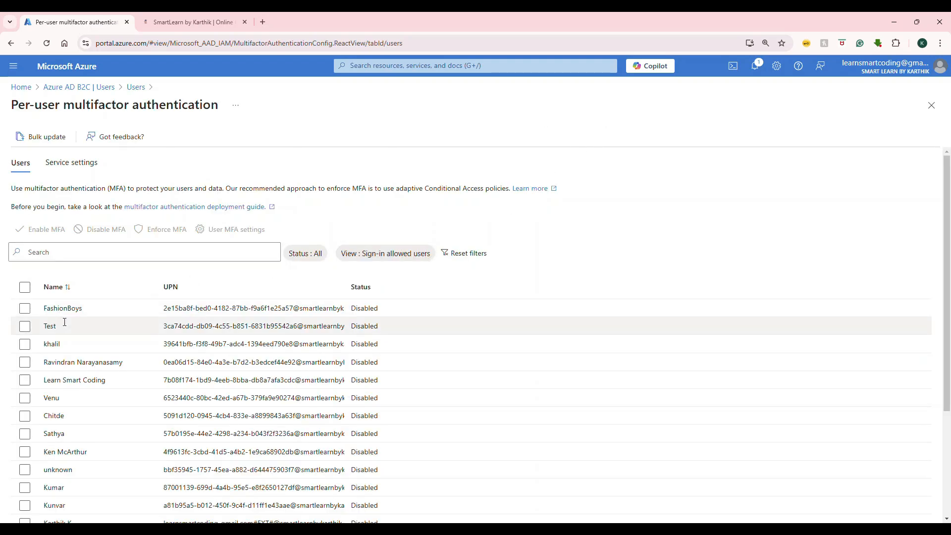
Select the Learn Smart Coding account in the per-user MFA list.
{"action": "left_click", "coordinate": [25, 379]}
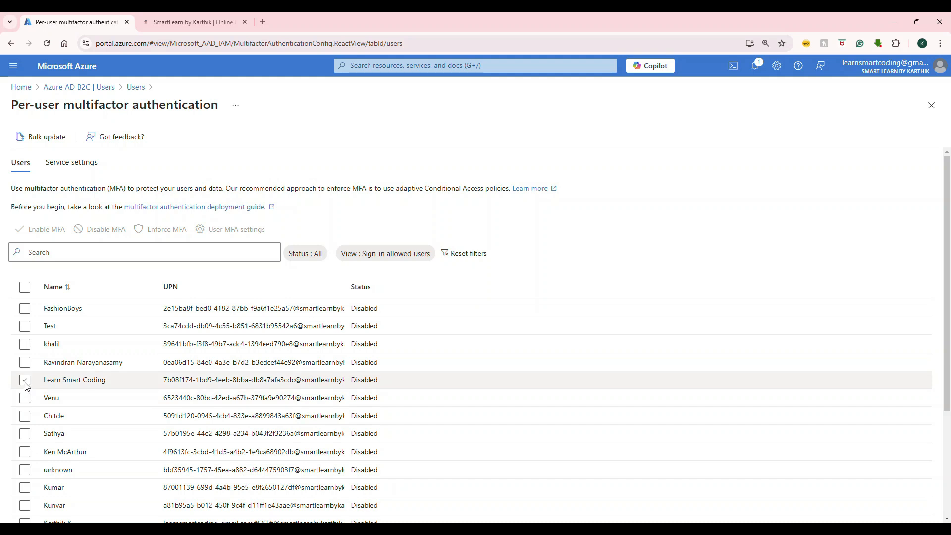
{"action": "left_click", "coordinate": [25, 379]}
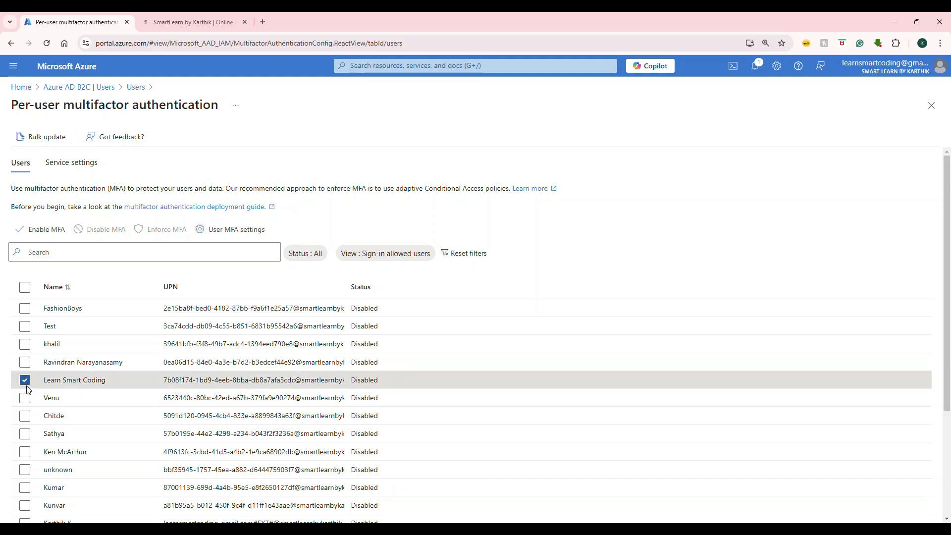
{"action": "left_click", "coordinate": [25, 399]}
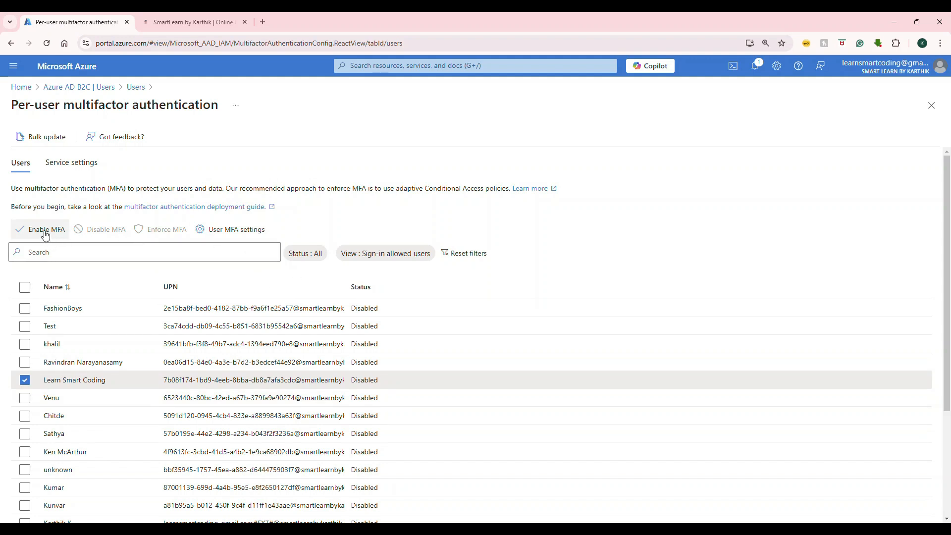
{"action": "mouse_move", "coordinate": [229, 275]}
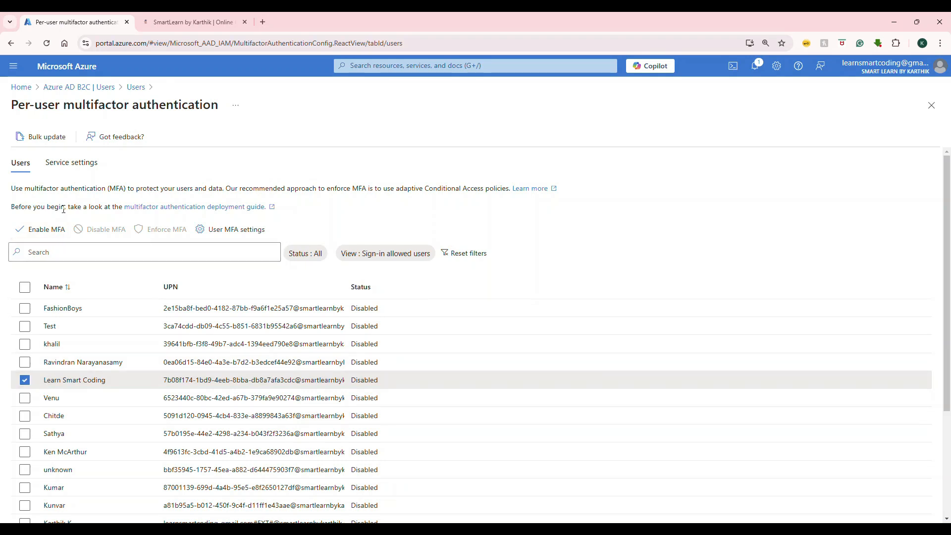
Review Learn Smart Coding's MFA settings, including requiring contact methods again.
{"action": "left_click", "coordinate": [236, 229]}
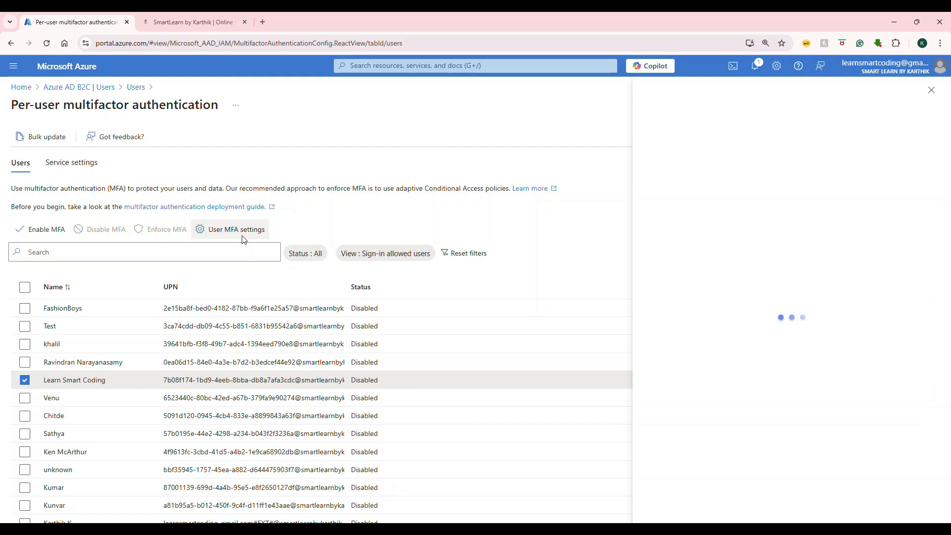
{"action": "left_click", "coordinate": [236, 229]}
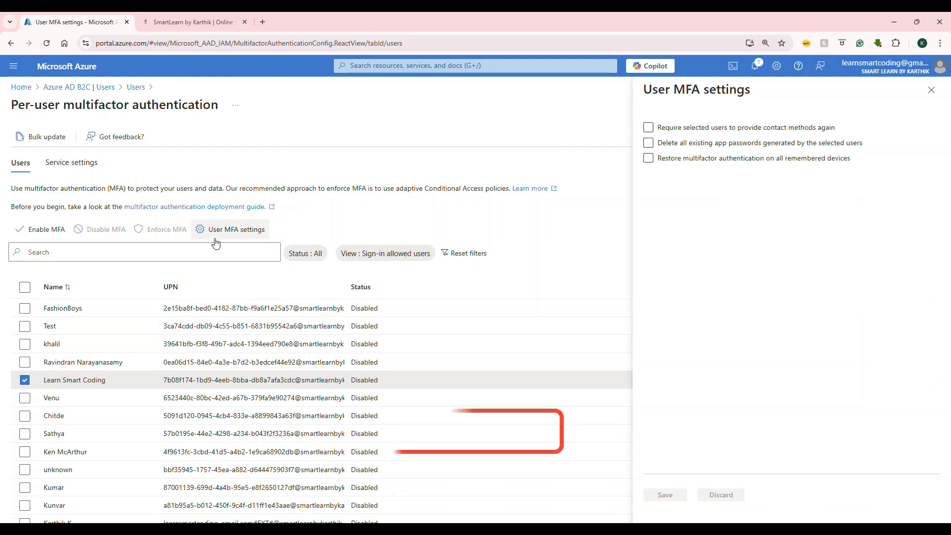
{"action": "left_click", "coordinate": [648, 128]}
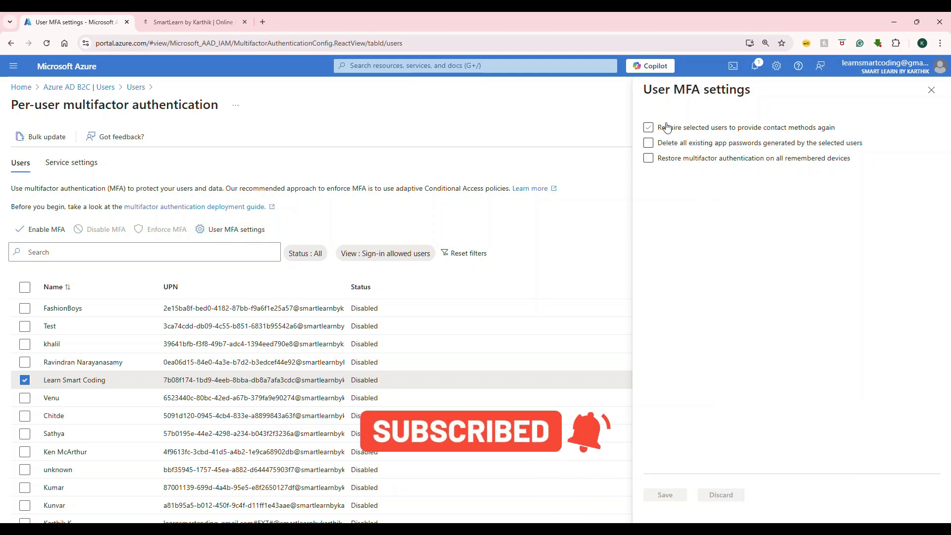
{"action": "left_click", "coordinate": [647, 128]}
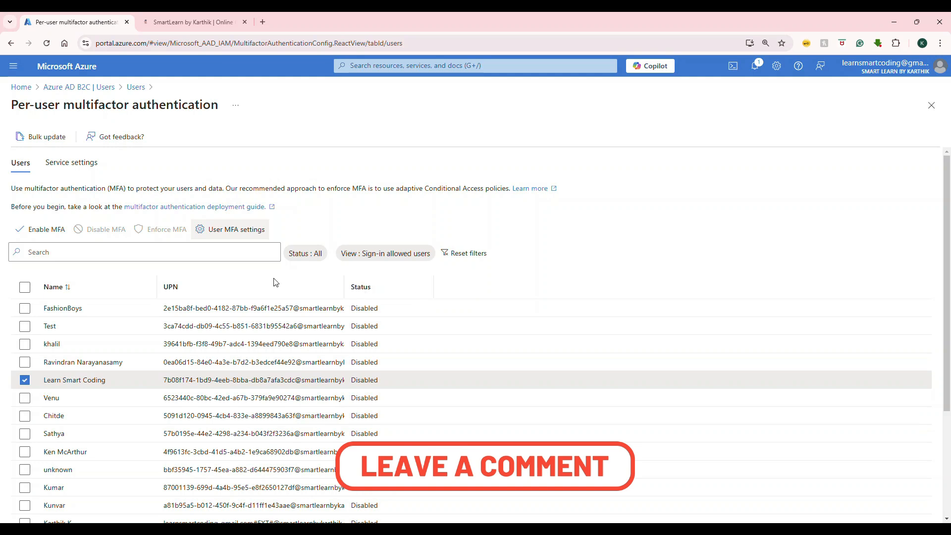
{"action": "mouse_move", "coordinate": [57, 179]}
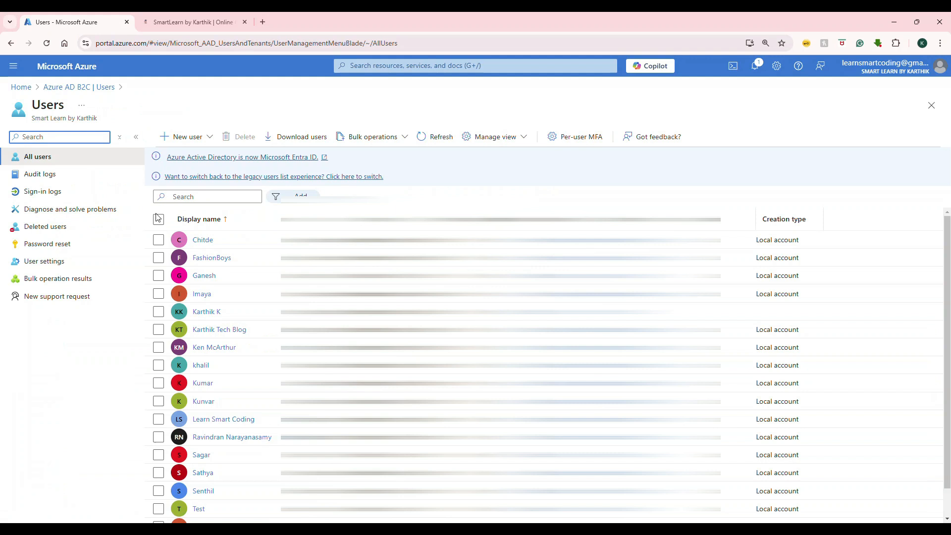
Switch 'Show keep user signed in' to Yes in the tenant's User settings.
{"action": "left_click", "coordinate": [45, 261]}
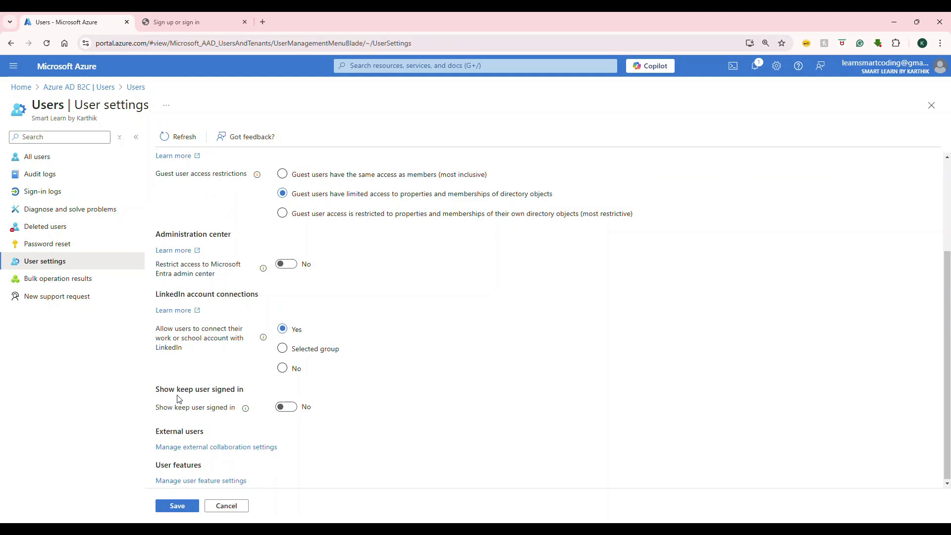
{"action": "mouse_move", "coordinate": [189, 398]}
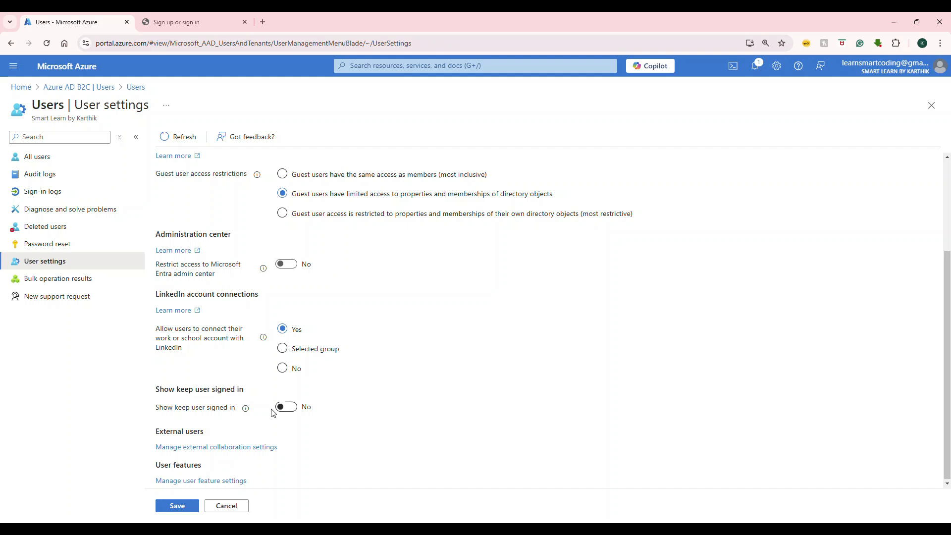
{"action": "left_click", "coordinate": [286, 406]}
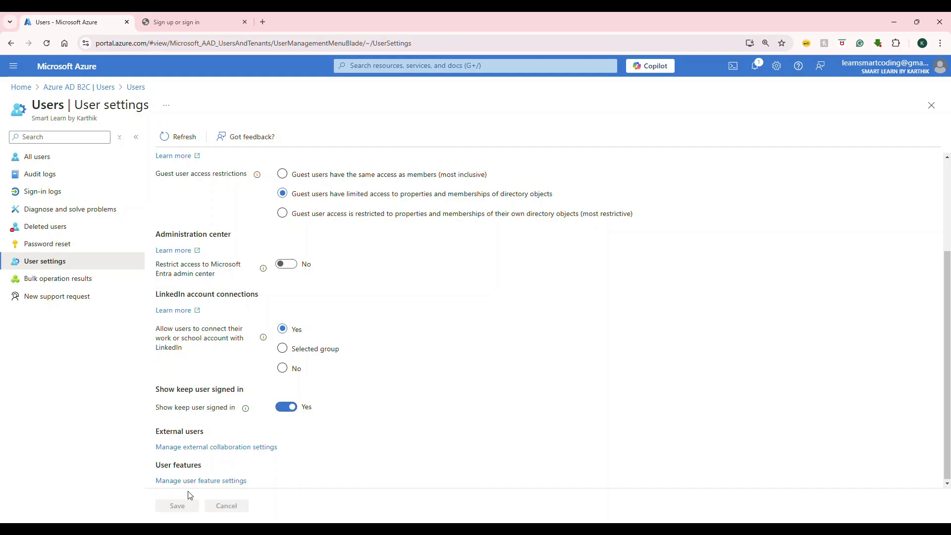
{"action": "scroll", "scroll_direction": "up", "scroll_amount": 3}
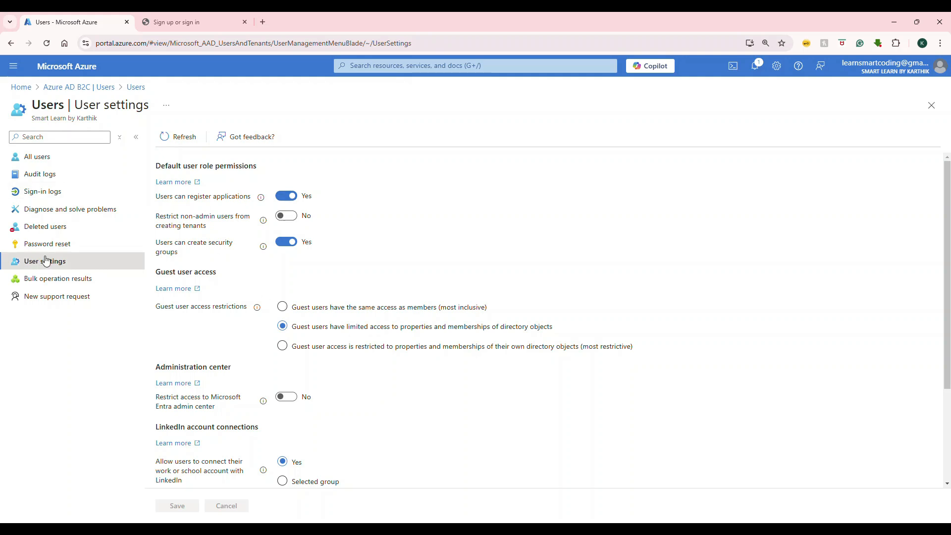
View Bulk operation results, Deleted users and Password reset, then return to the B2C overview.
{"action": "left_click", "coordinate": [59, 279]}
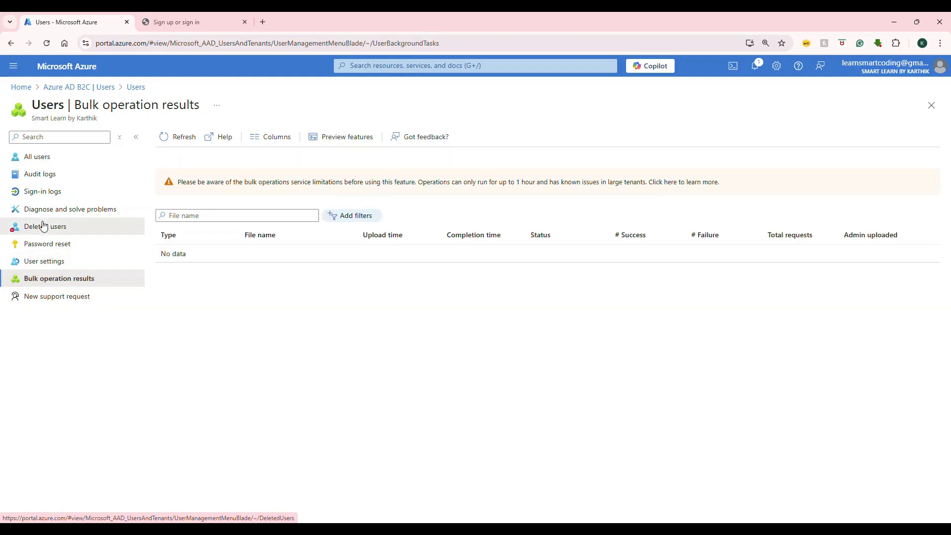
{"action": "left_click", "coordinate": [47, 243]}
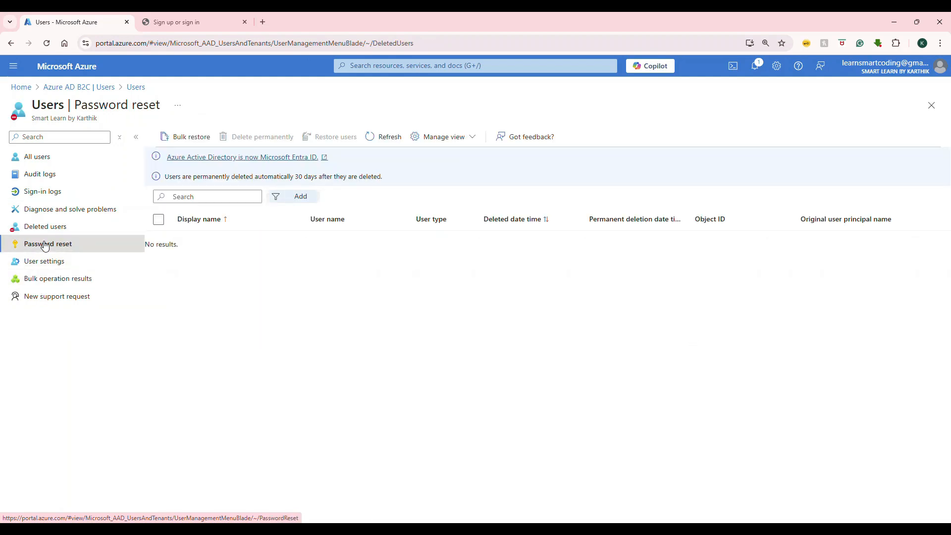
{"action": "left_click", "coordinate": [48, 243]}
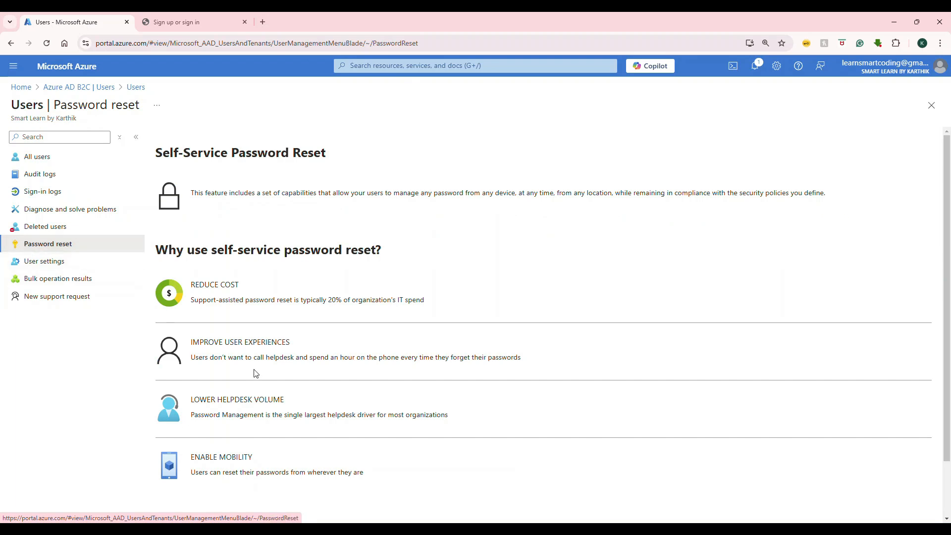
{"action": "mouse_move", "coordinate": [257, 167]}
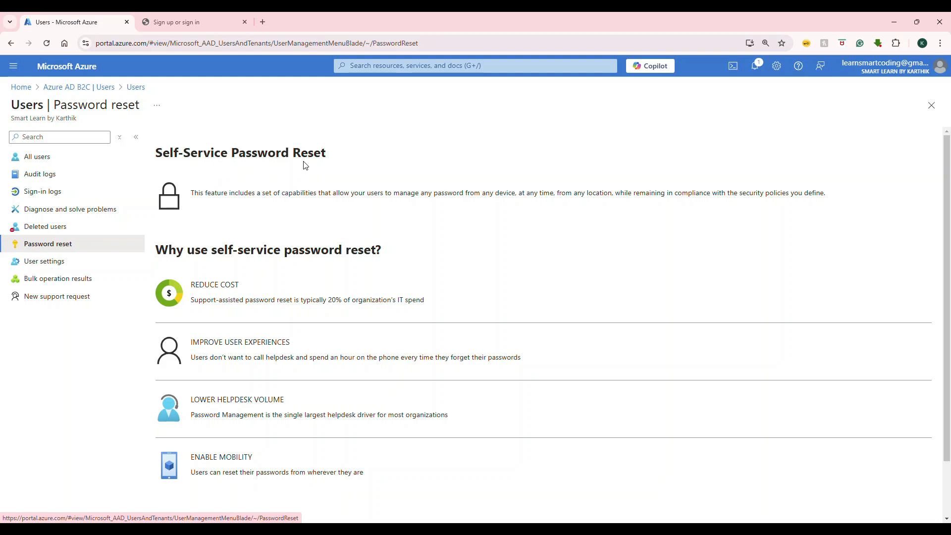
{"action": "mouse_move", "coordinate": [290, 166]}
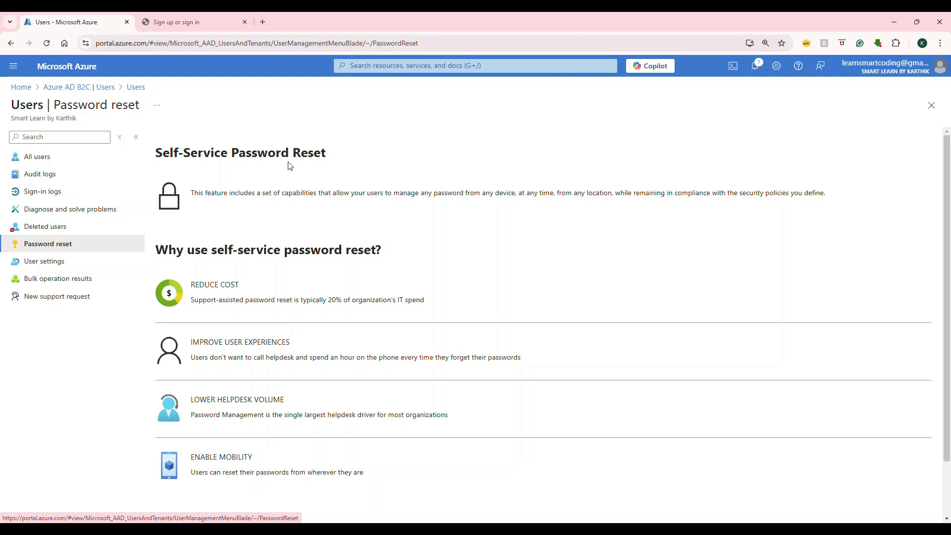
{"action": "left_click", "coordinate": [37, 156]}
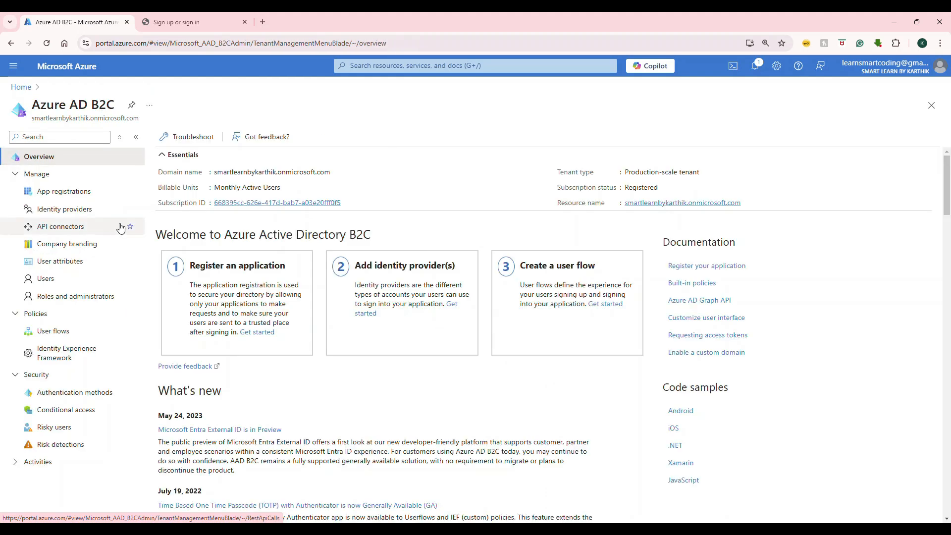
{"action": "mouse_move", "coordinate": [69, 285]}
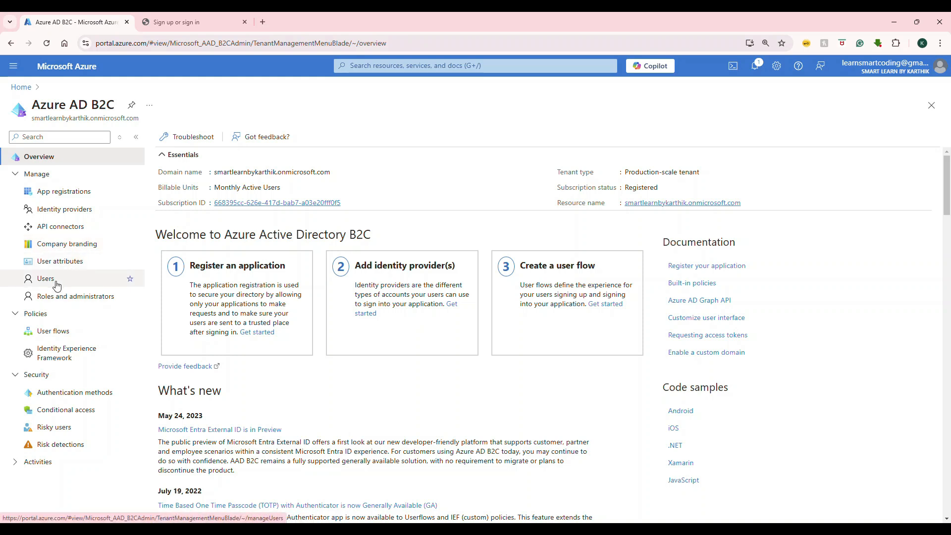
{"action": "mouse_move", "coordinate": [75, 393]}
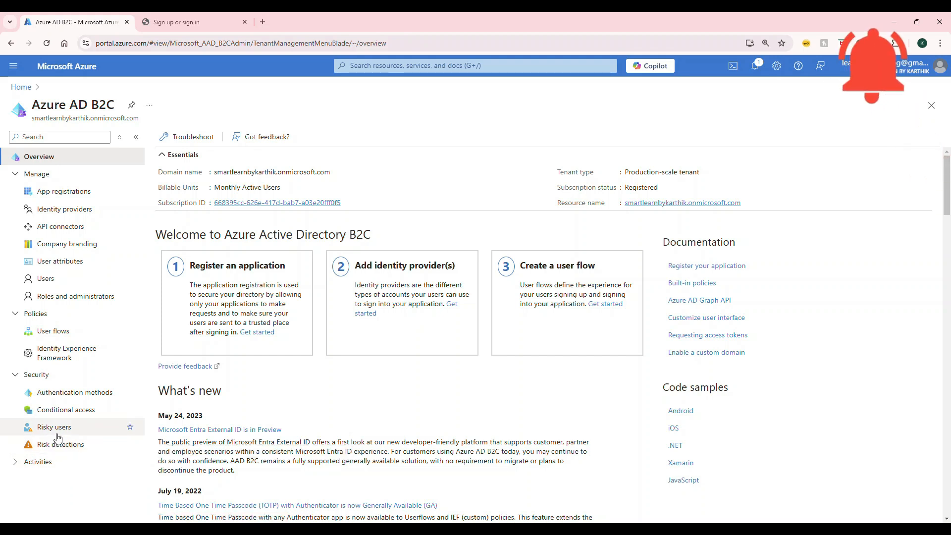
Review the Risky users and Risk detections reports, which show no risk events.
{"action": "left_click", "coordinate": [54, 426]}
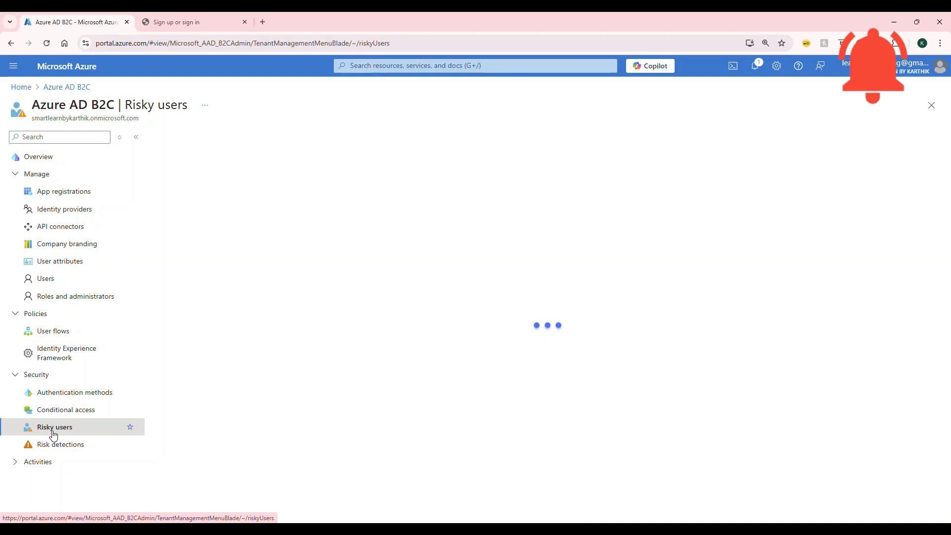
{"action": "left_click", "coordinate": [60, 443]}
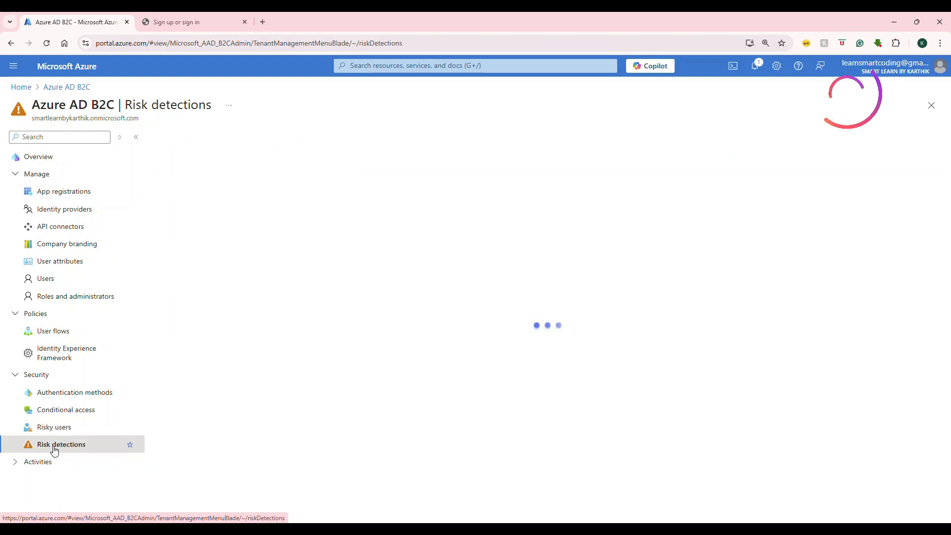
{"action": "left_click", "coordinate": [60, 444]}
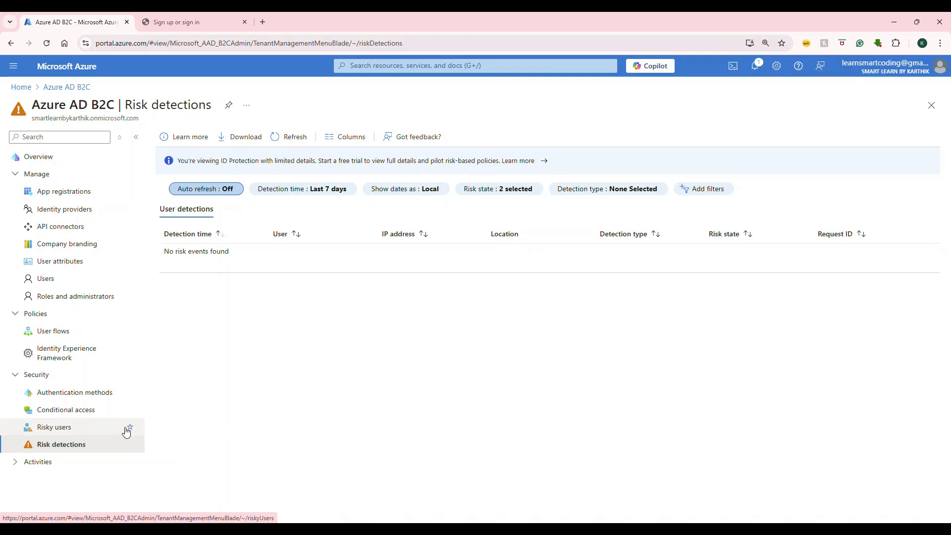
{"action": "mouse_move", "coordinate": [127, 427]}
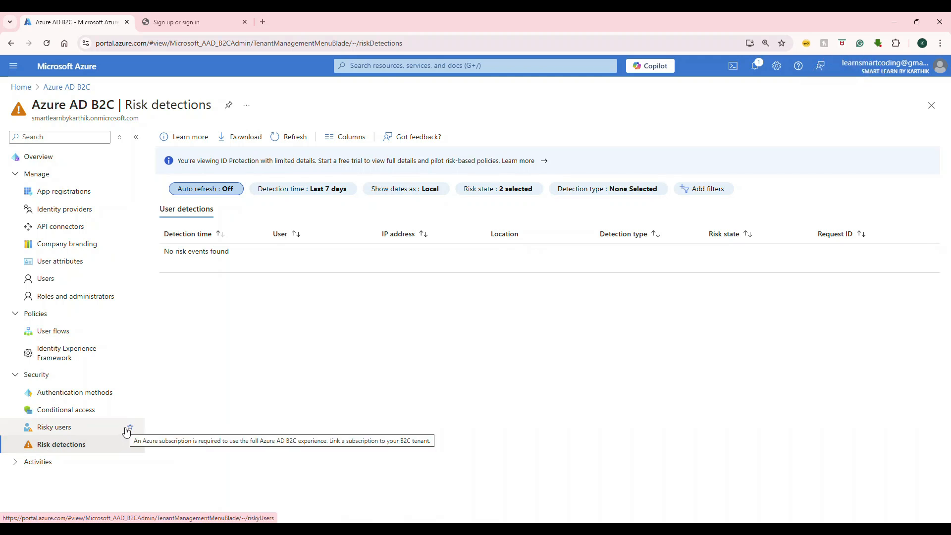
{"action": "mouse_move", "coordinate": [149, 424]}
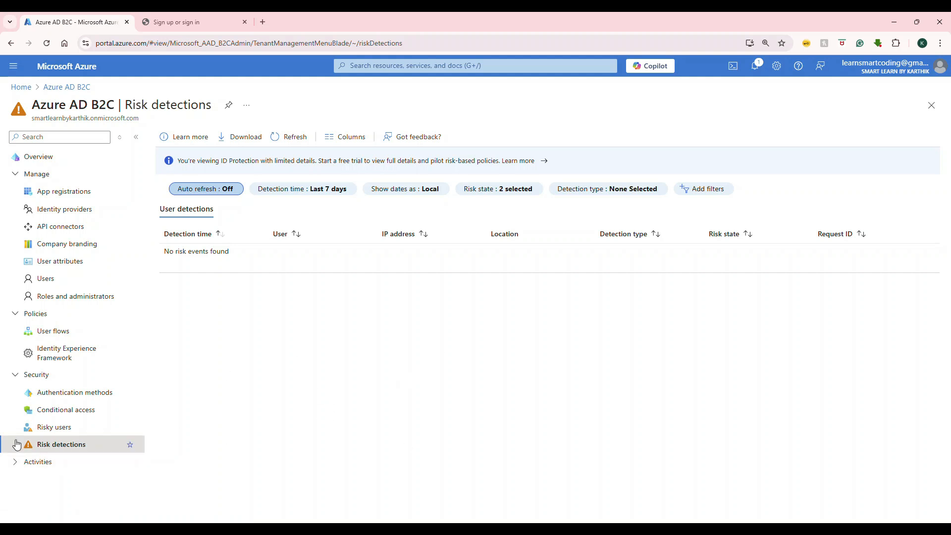
{"action": "mouse_move", "coordinate": [61, 444]}
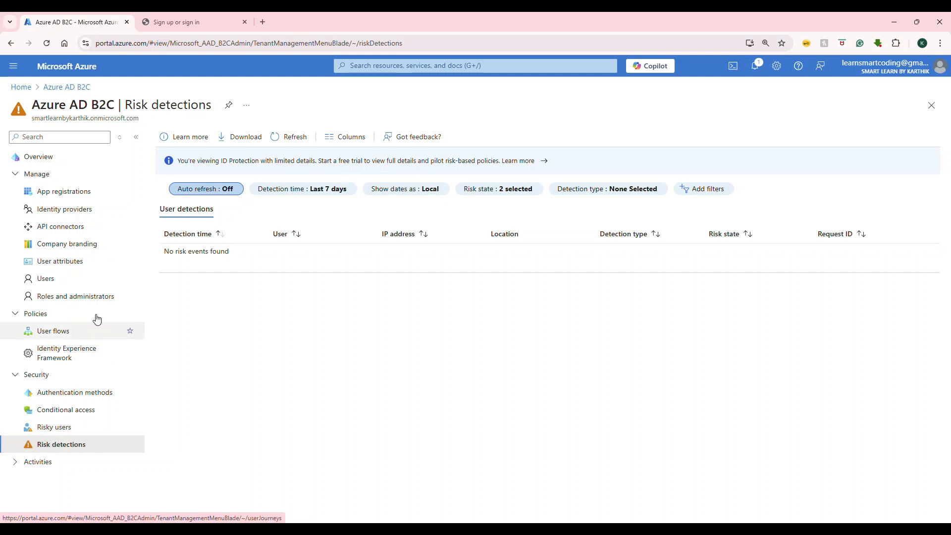
{"action": "mouse_move", "coordinate": [60, 225]}
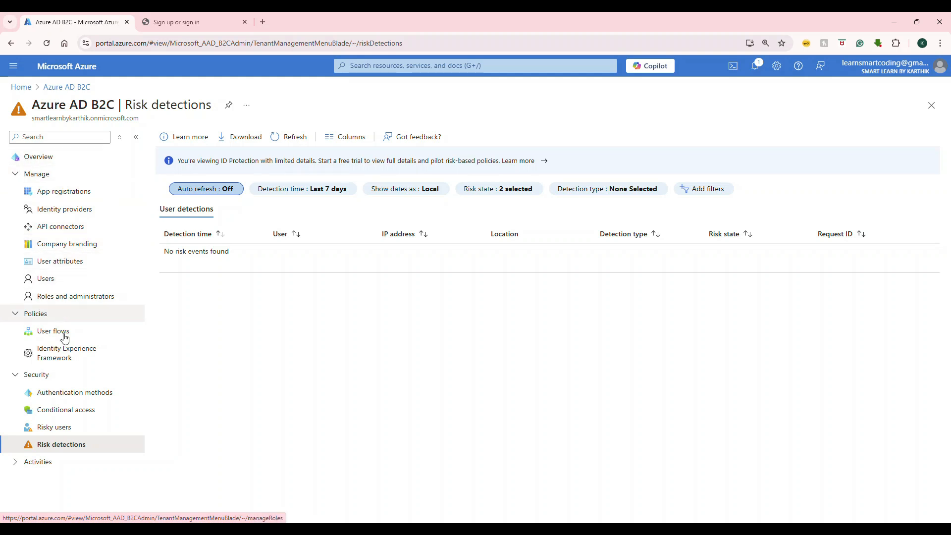
{"action": "mouse_move", "coordinate": [66, 409]}
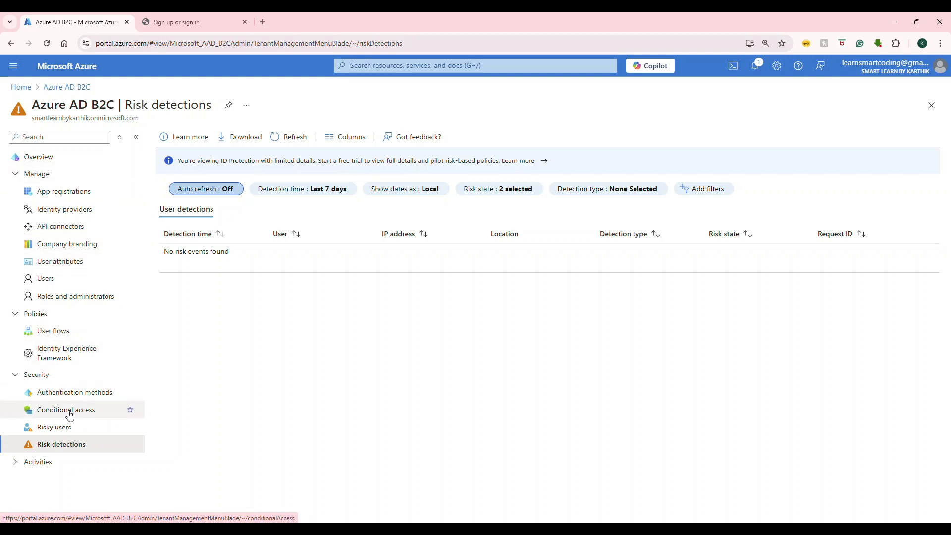
Review the Password protection lockout values under Authentication methods.
{"action": "left_click", "coordinate": [75, 392]}
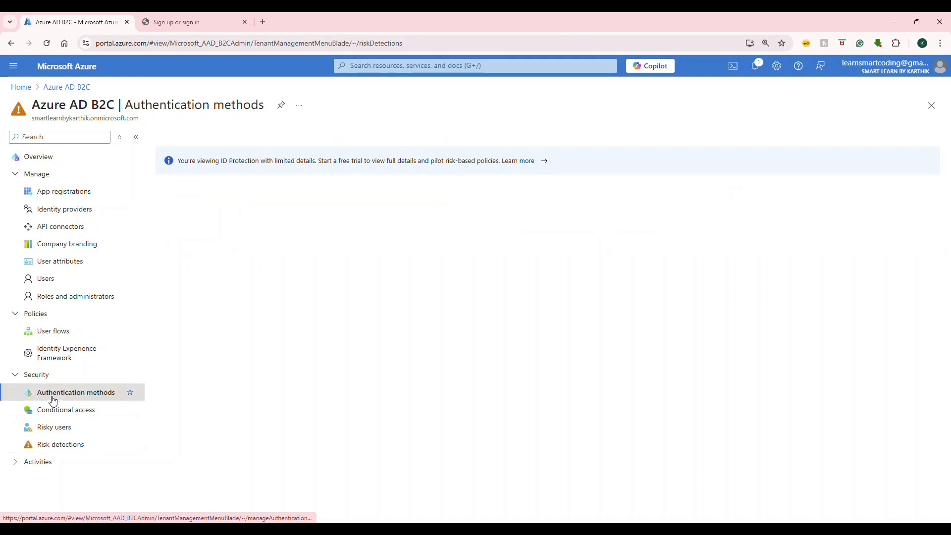
{"action": "left_click", "coordinate": [76, 392]}
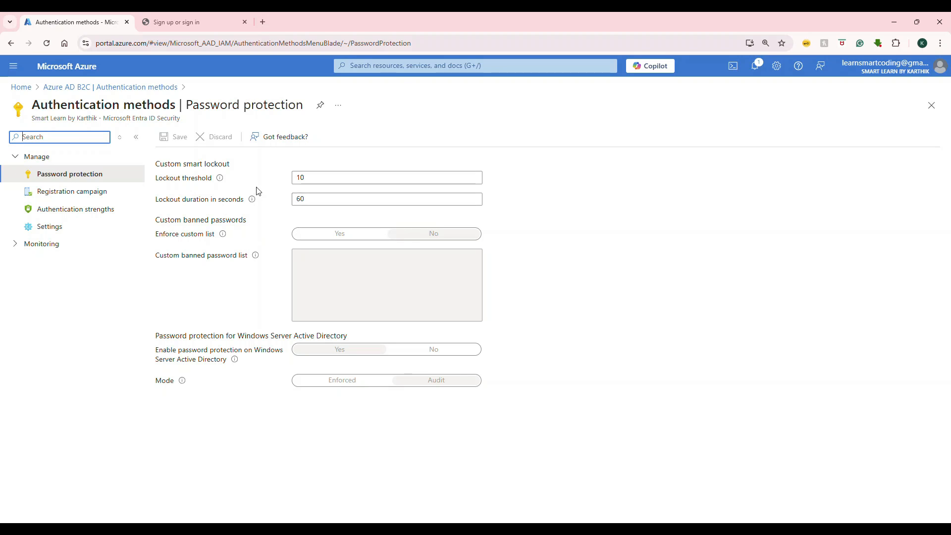
{"action": "left_click", "coordinate": [386, 177]}
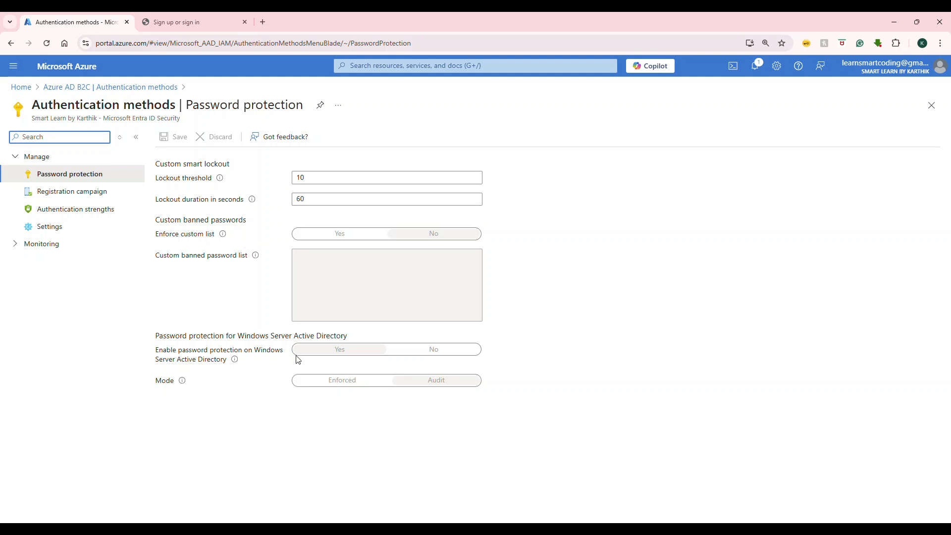
Review the Registration campaign and Authentication strengths settings.
{"action": "left_click", "coordinate": [71, 191]}
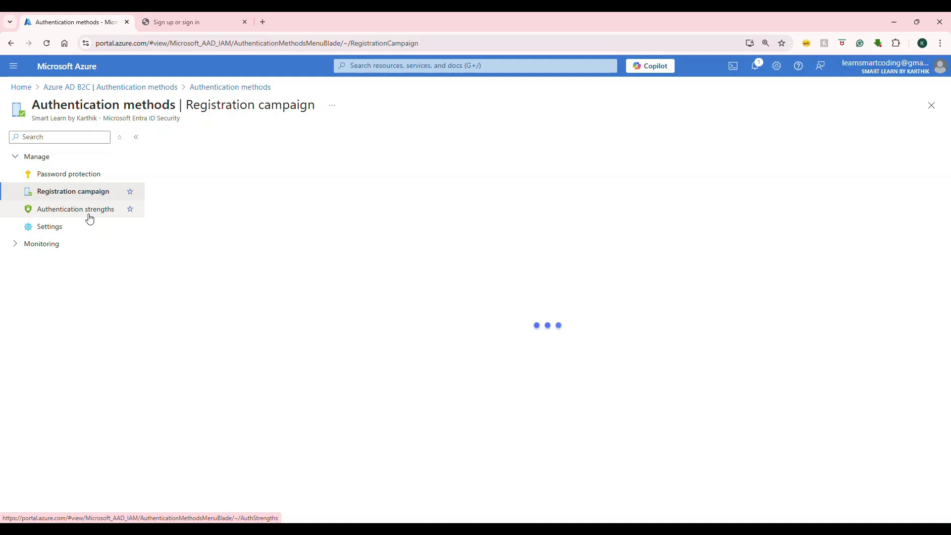
{"action": "left_click", "coordinate": [76, 209]}
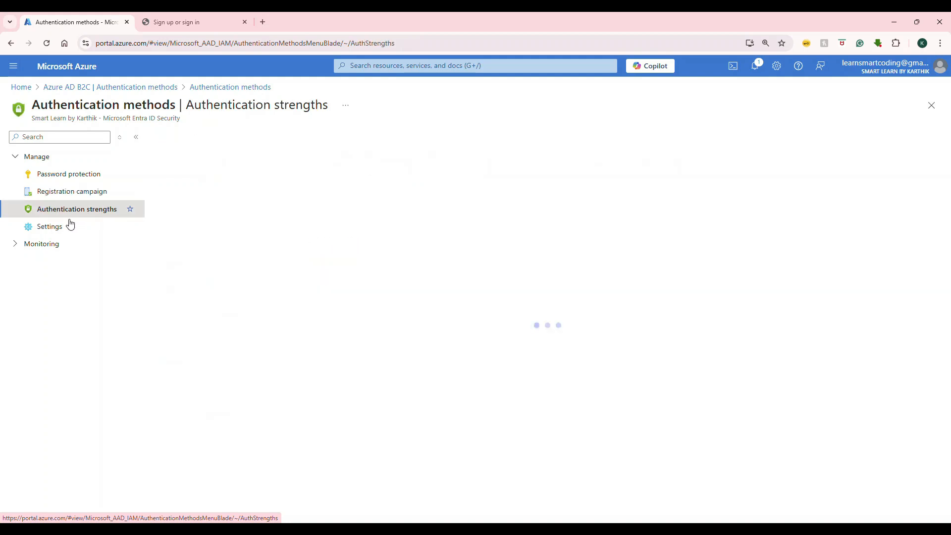